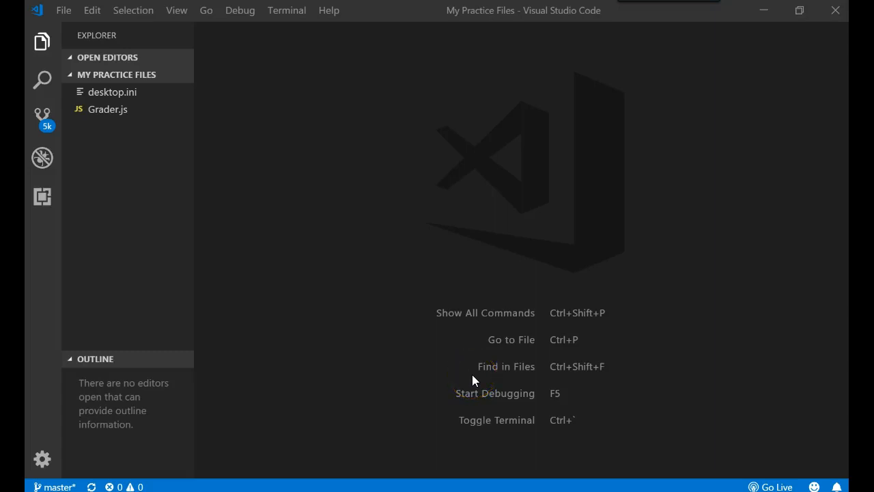
pyautogui.moveTo(202, 112)
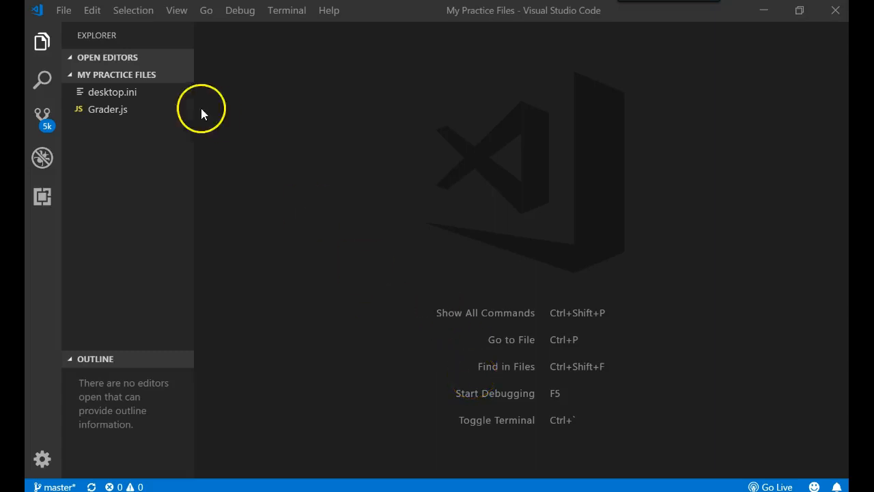
pyautogui.moveTo(240, 9)
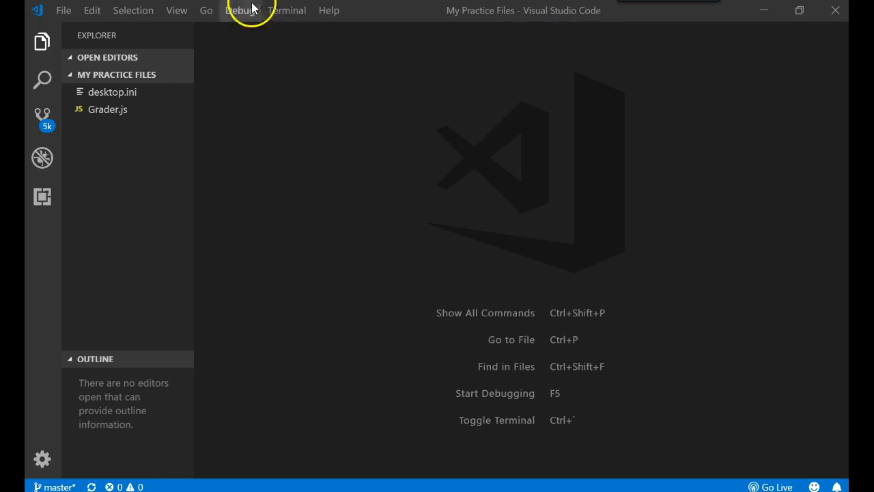
# - Create a new blank file and save it as DiceGame.js in My Practice Files
pyautogui.click(63, 9)
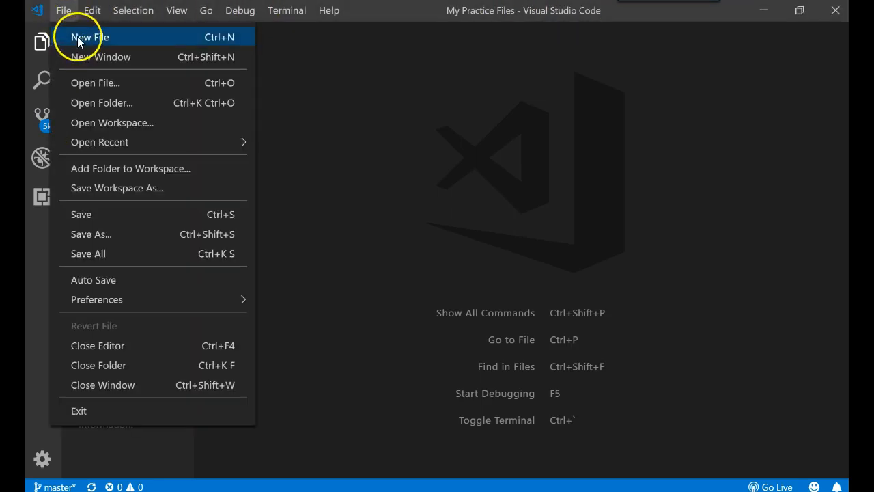
pyautogui.click(89, 37)
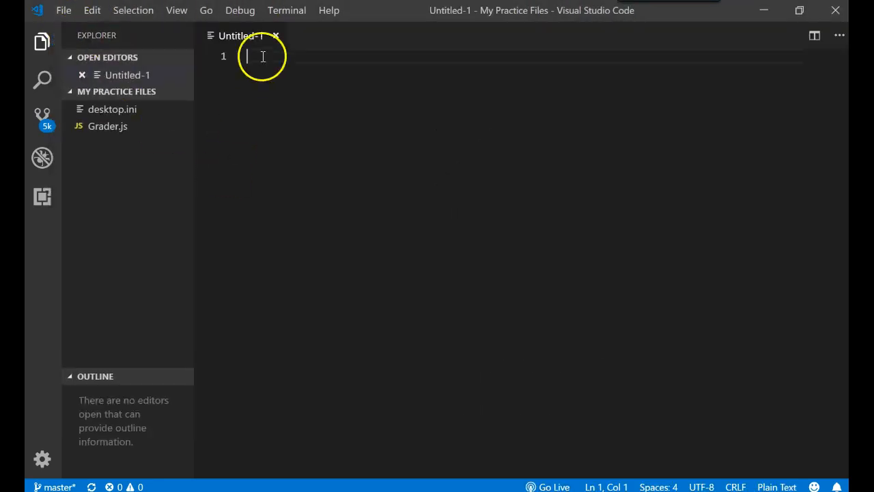
pyautogui.click(63, 10)
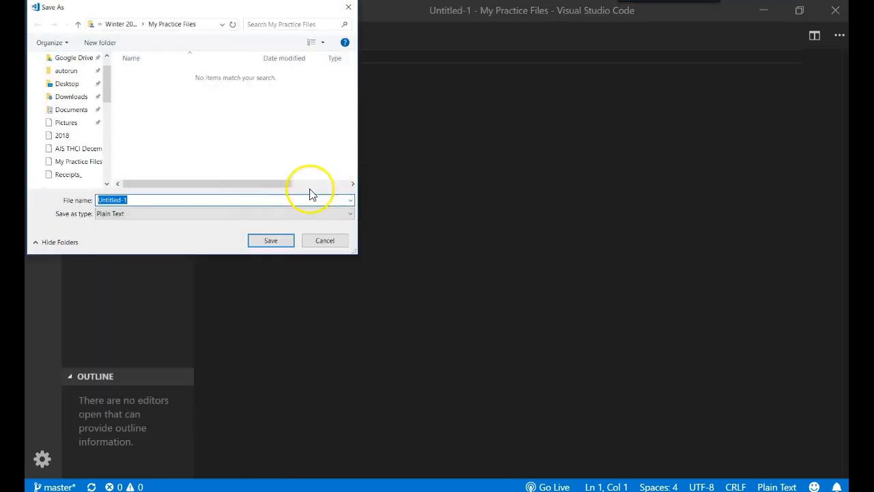
pyautogui.write('DiceGame.js')
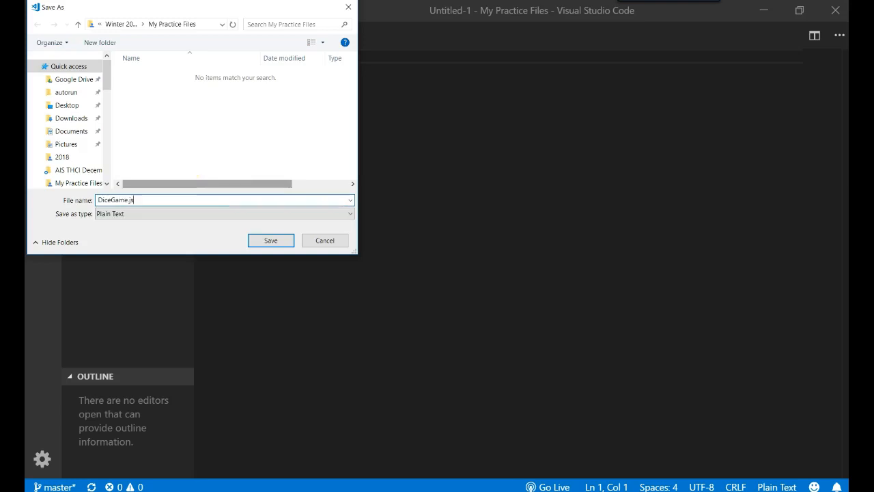
pyautogui.click(270, 240)
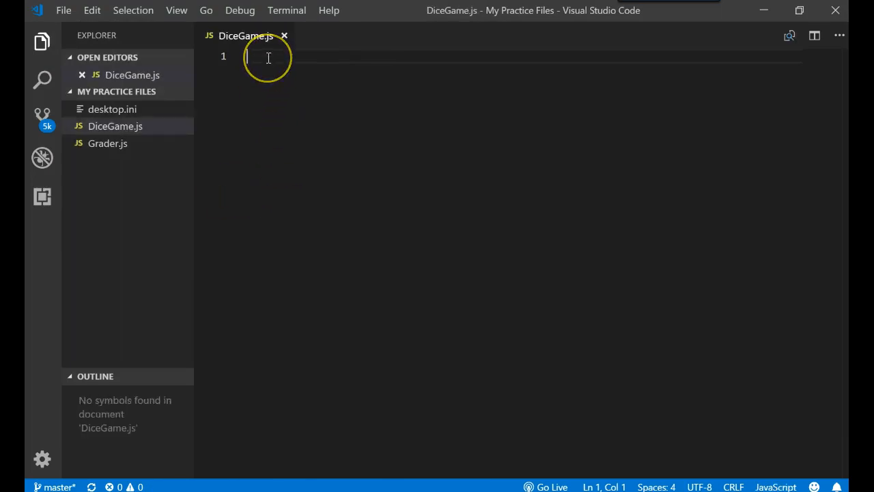
# - Declare var userName1; var userName2; var dice1; var dice2; on separate lines
pyautogui.click(267, 57)
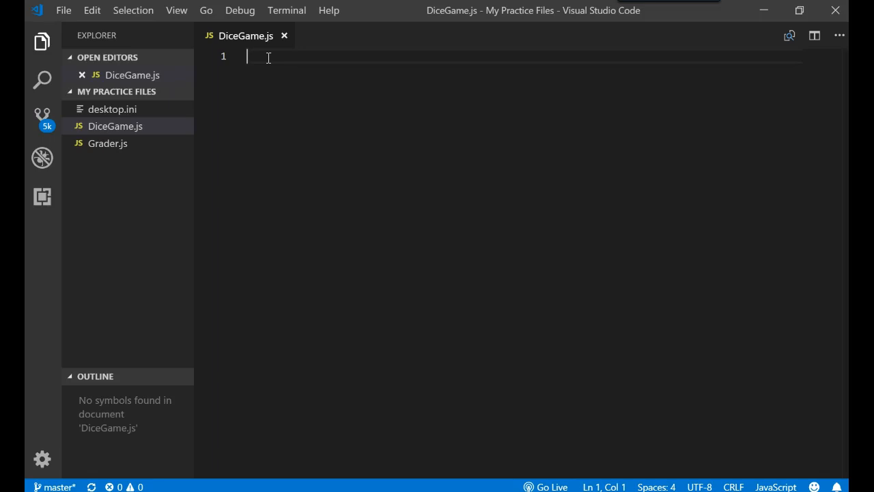
pyautogui.write('v')
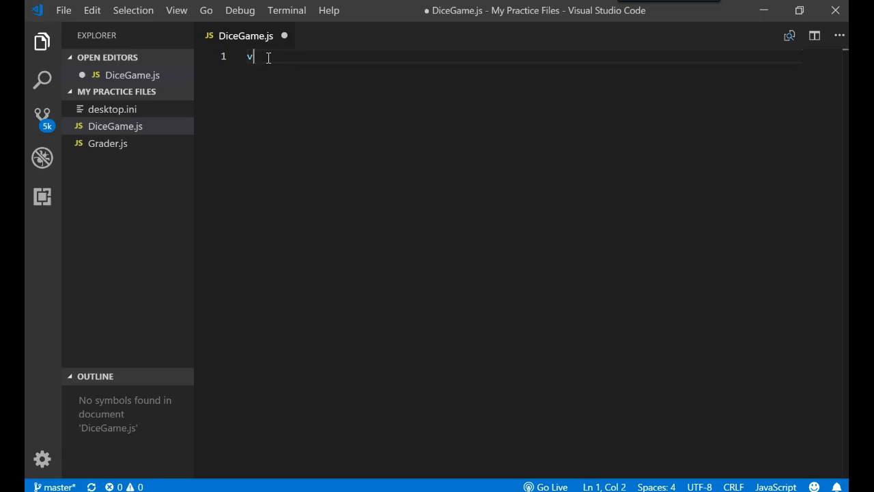
pyautogui.write('ar user')
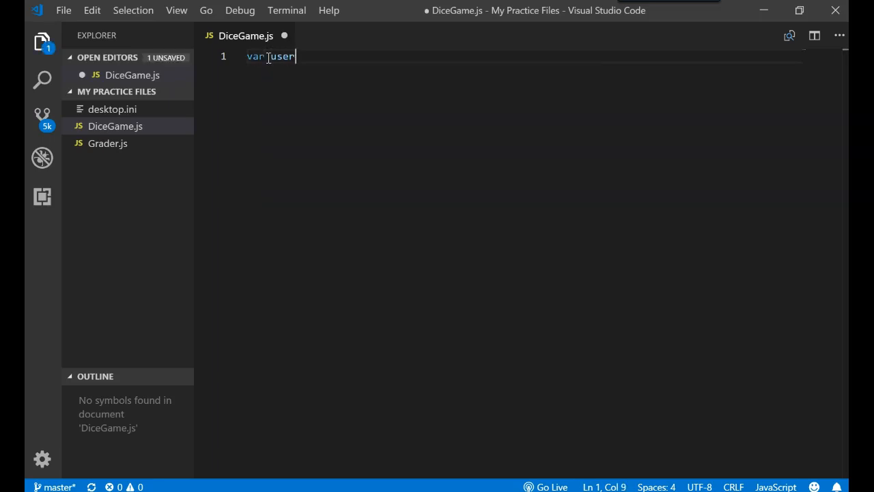
pyautogui.write('Name1')
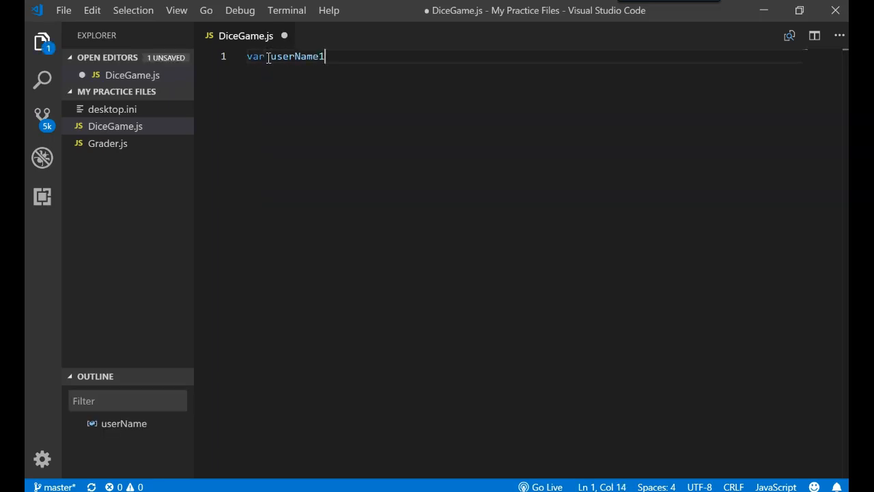
pyautogui.write(';')
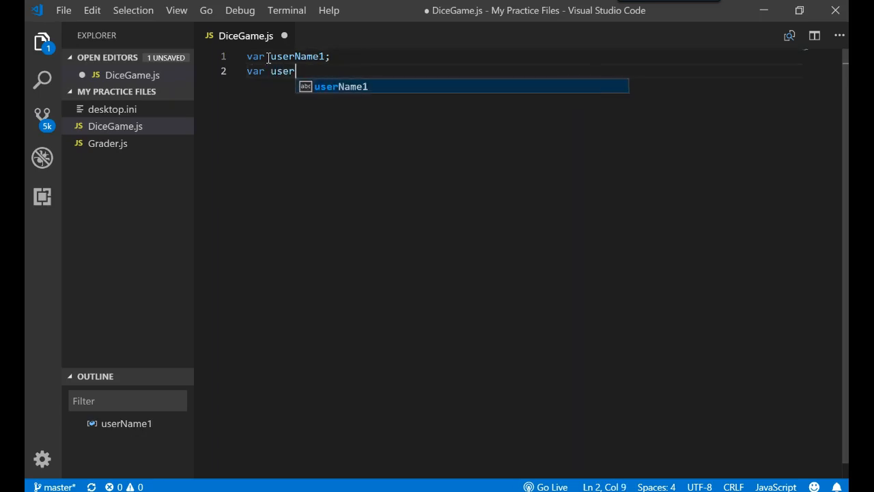
pyautogui.write('Name2')
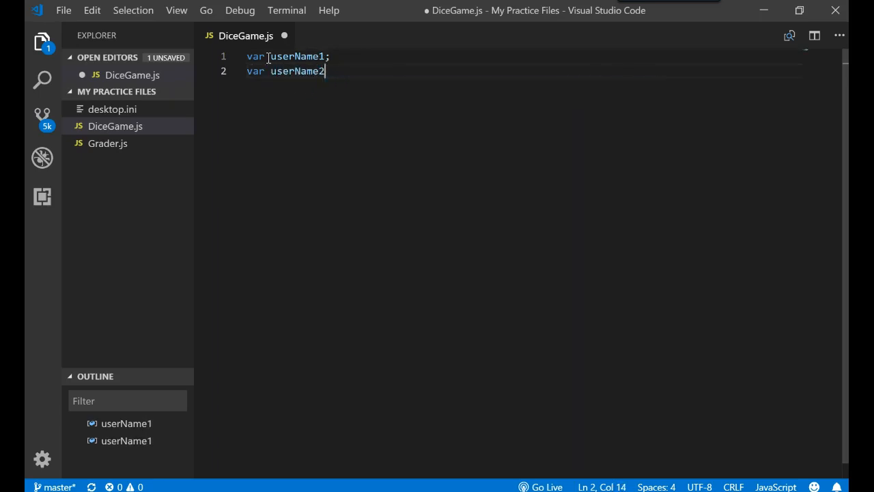
pyautogui.write(';')
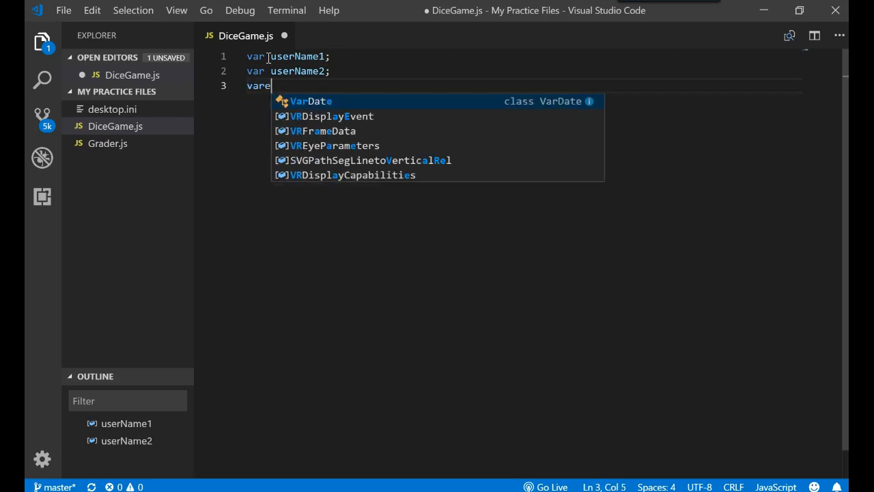
pyautogui.press('Backspace')
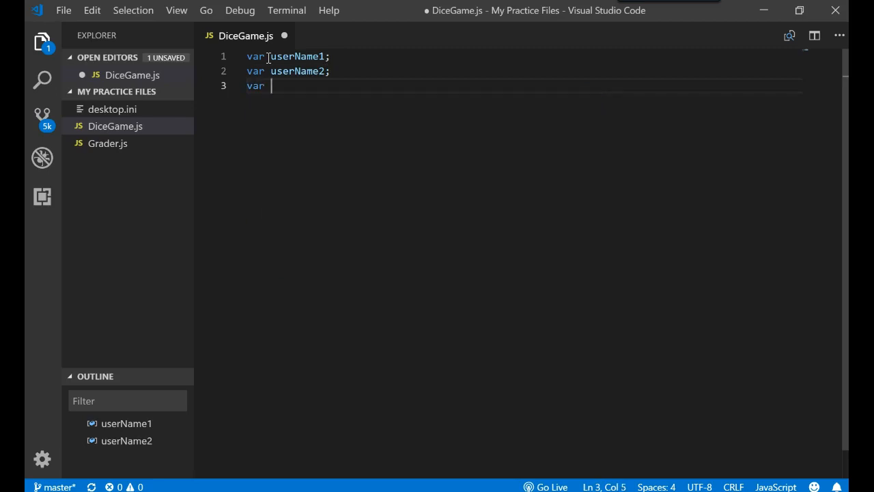
pyautogui.write('dice')
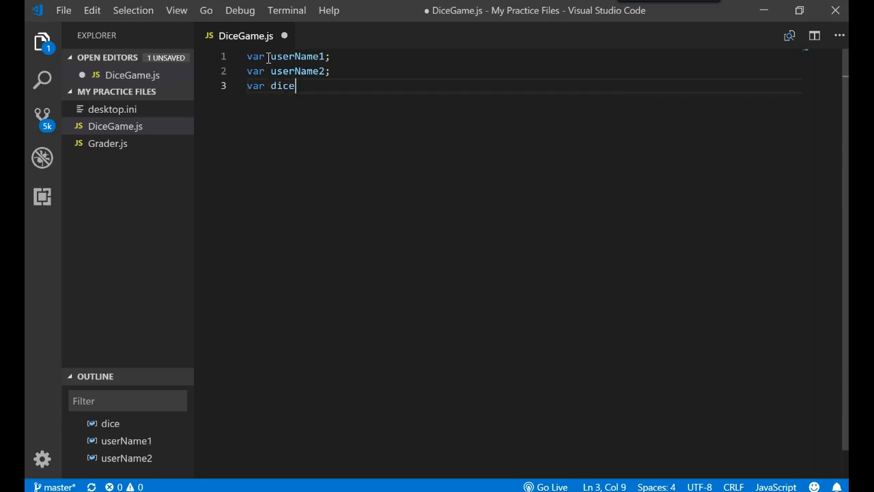
pyautogui.write('1;')
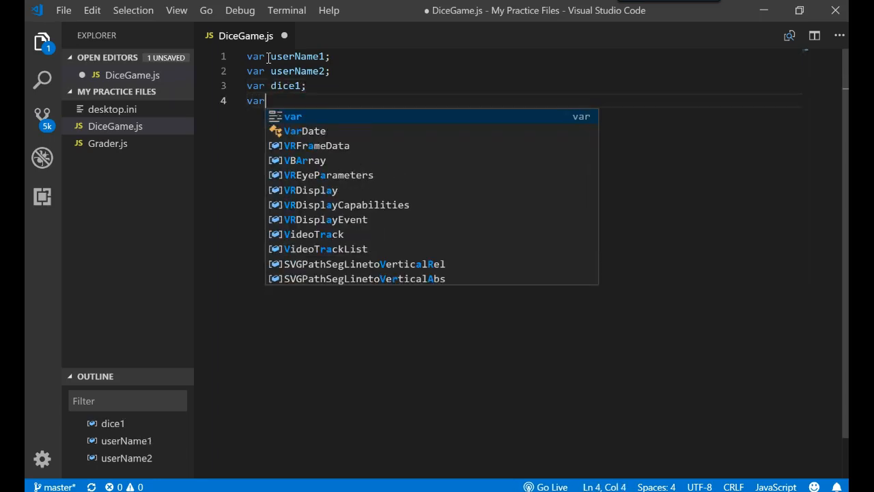
pyautogui.write('c')
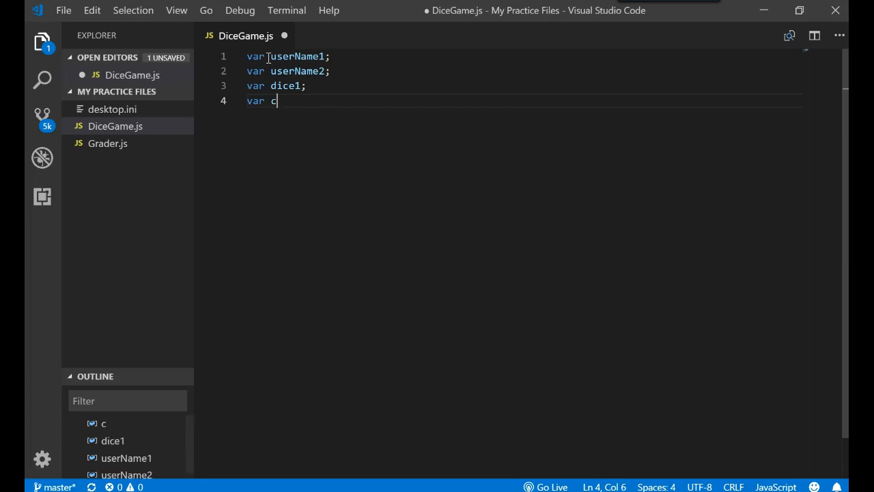
pyautogui.write('ice2;')
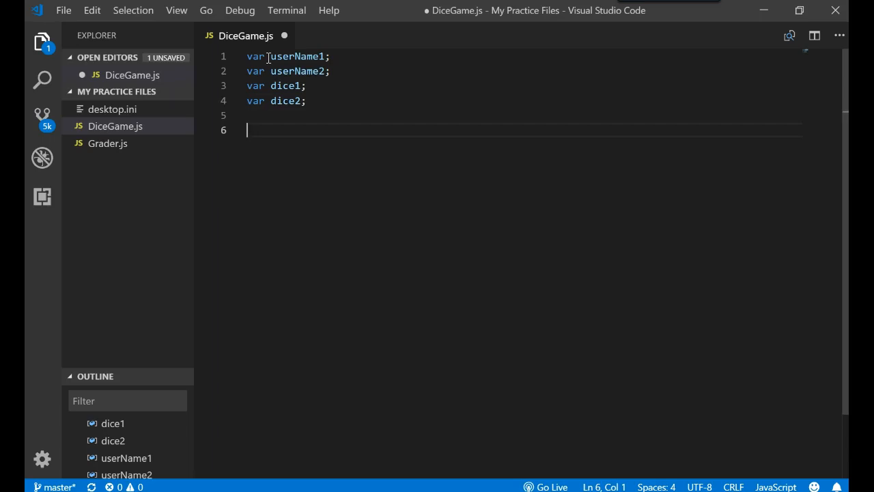
# - Set userName1 and userName2 from prompt() calls asking for the first and second player's names
pyautogui.write('userName')
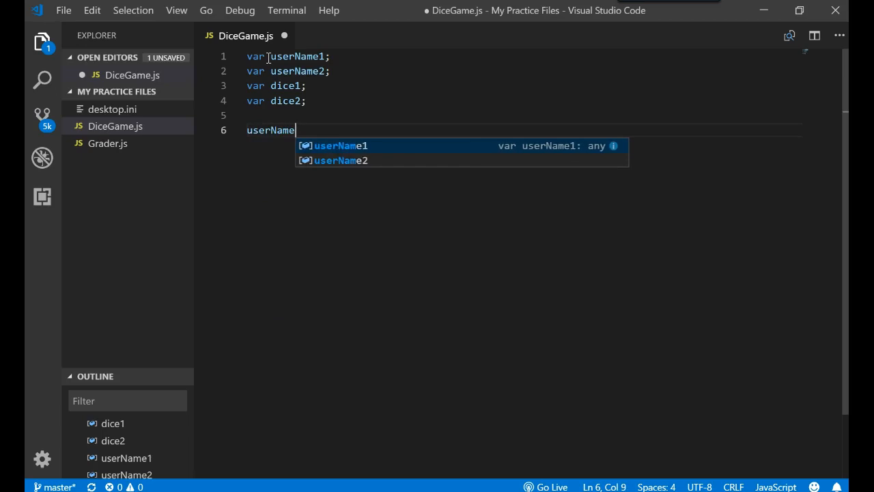
pyautogui.write('1 = prompt("What is the name of the first player?");')
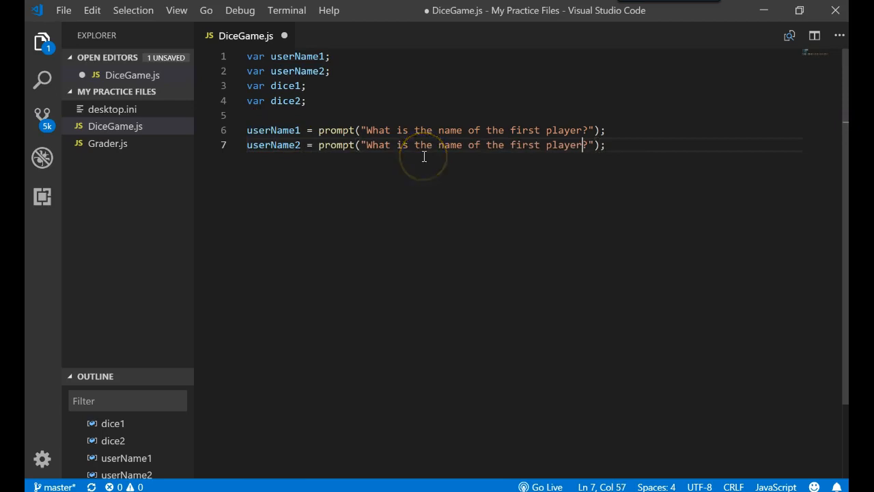
pyautogui.write('s')
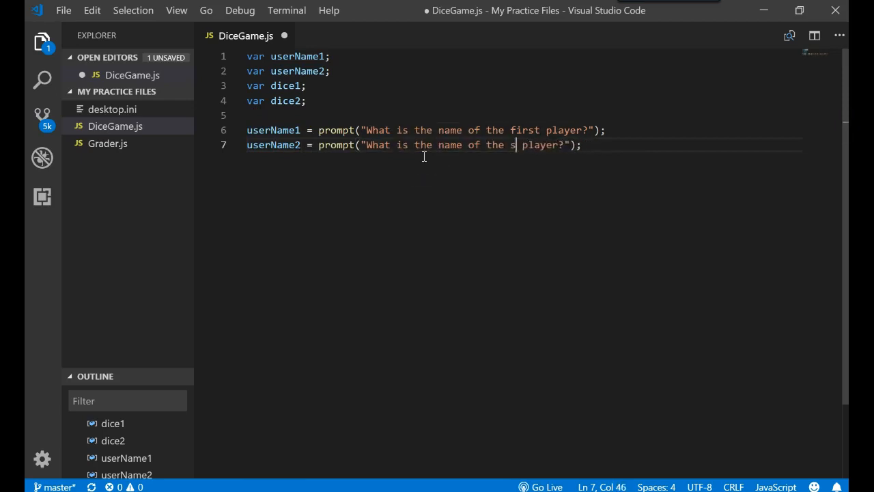
pyautogui.write('econd')
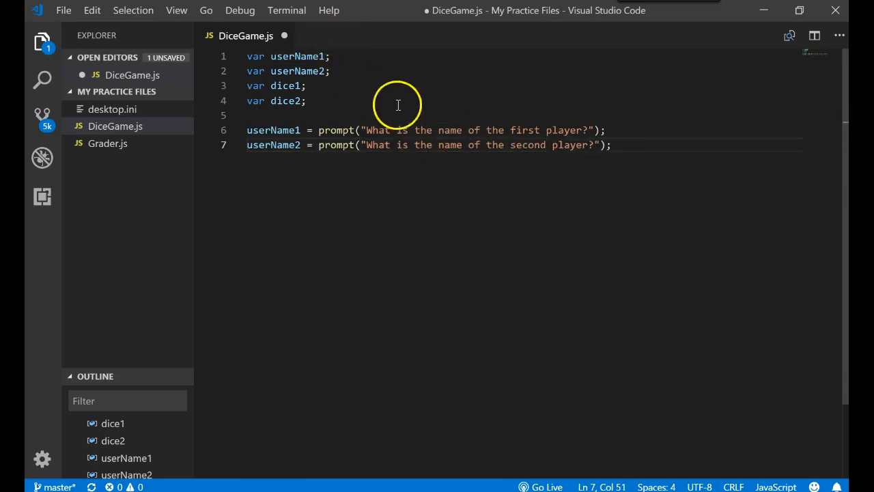
pyautogui.moveTo(366, 130); pyautogui.dragTo(593, 130)
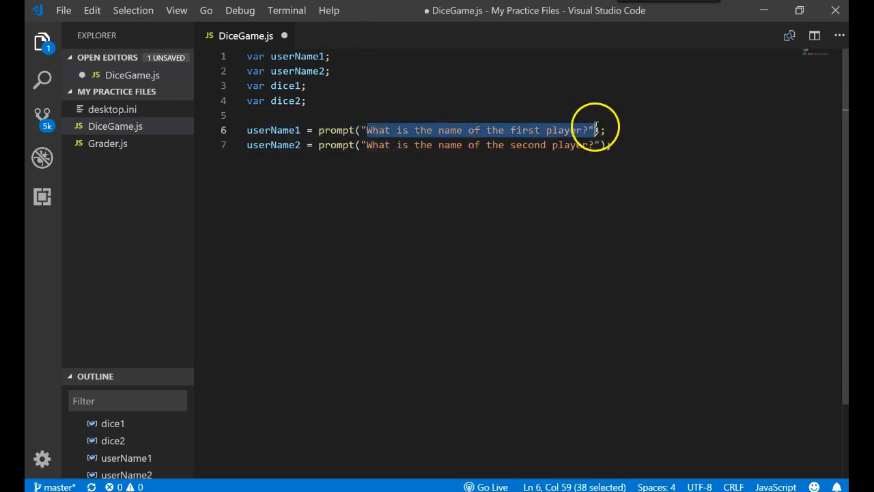
pyautogui.moveTo(280, 130)
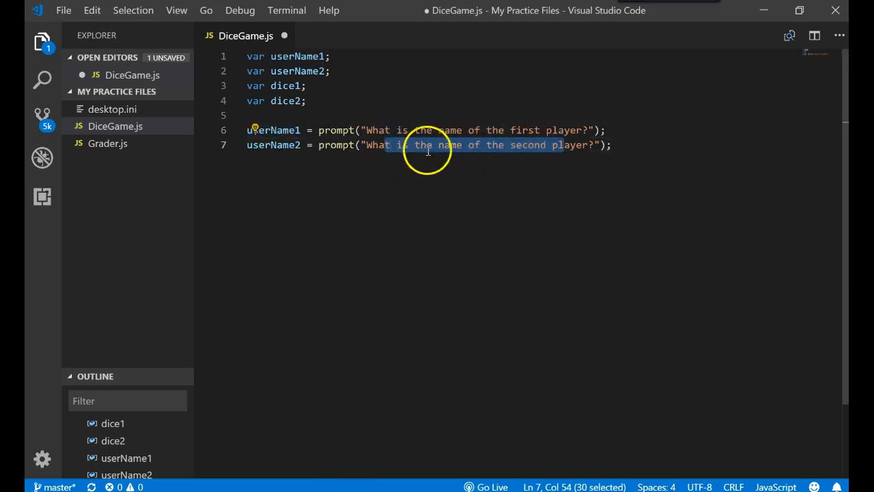
pyautogui.click(613, 145)
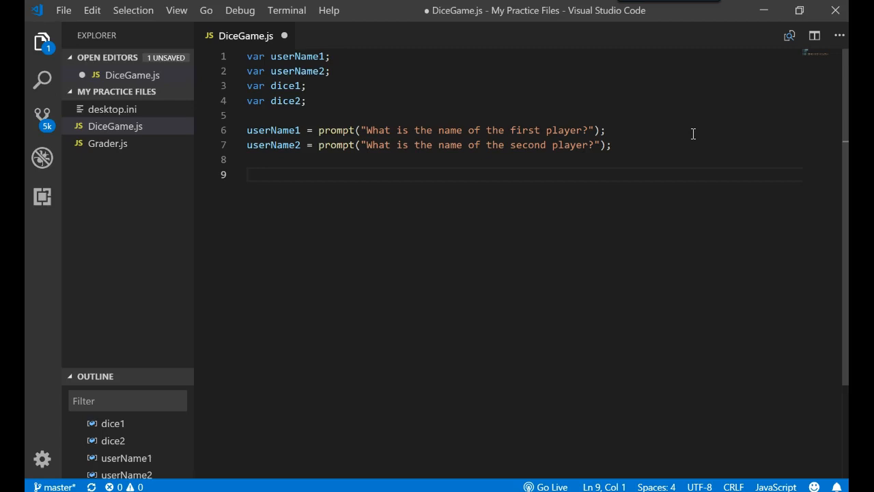
pyautogui.write('=aver')
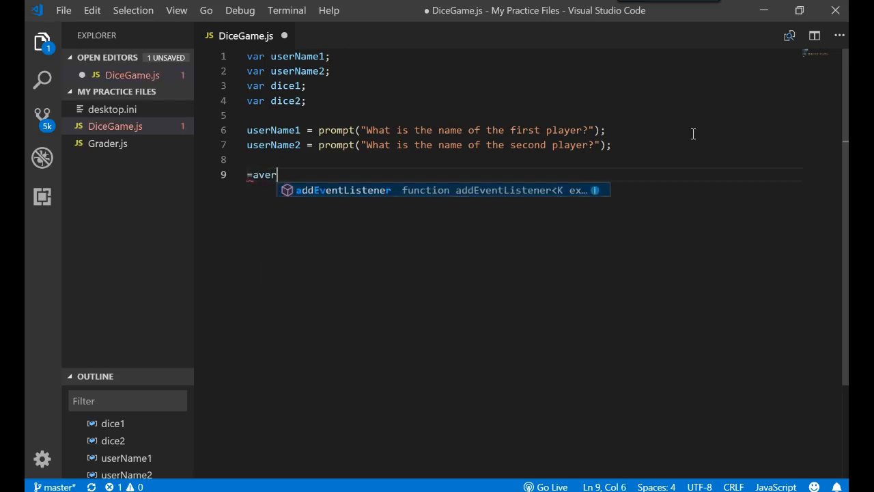
pyautogui.write('age()')
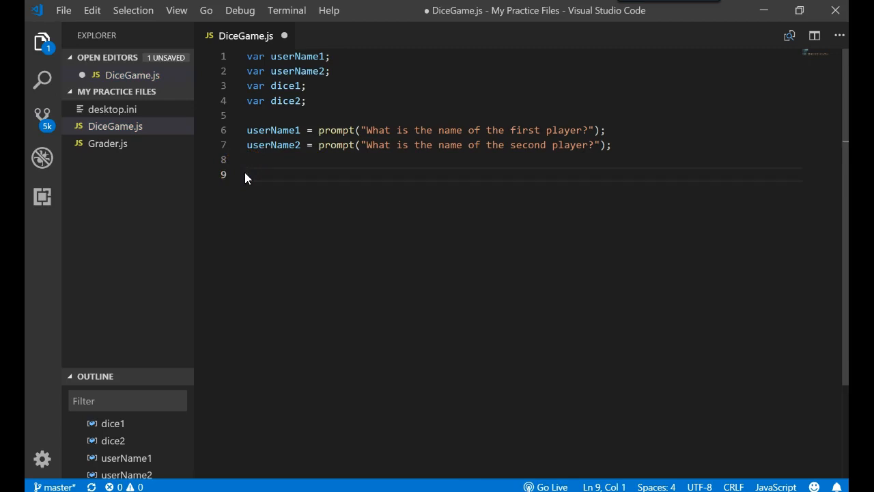
# - Add alert(Math.random()); on line 9 and save DiceGame.js
pyautogui.write('Math')
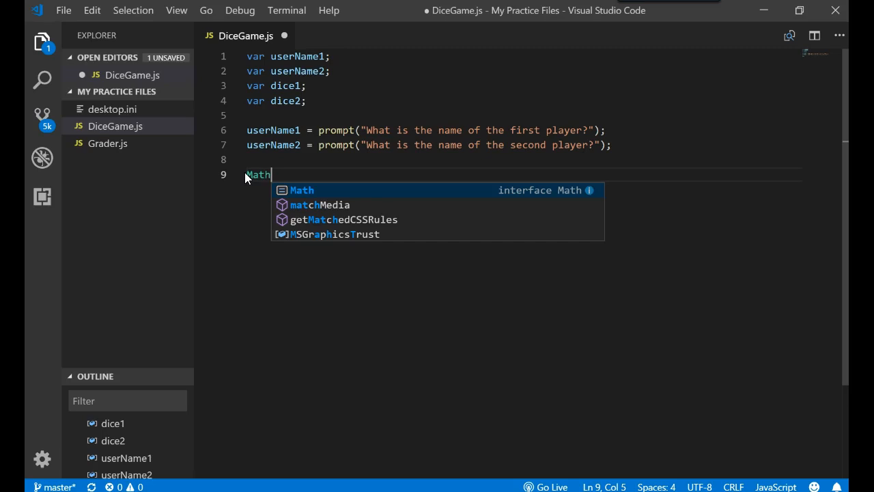
pyautogui.write('.')
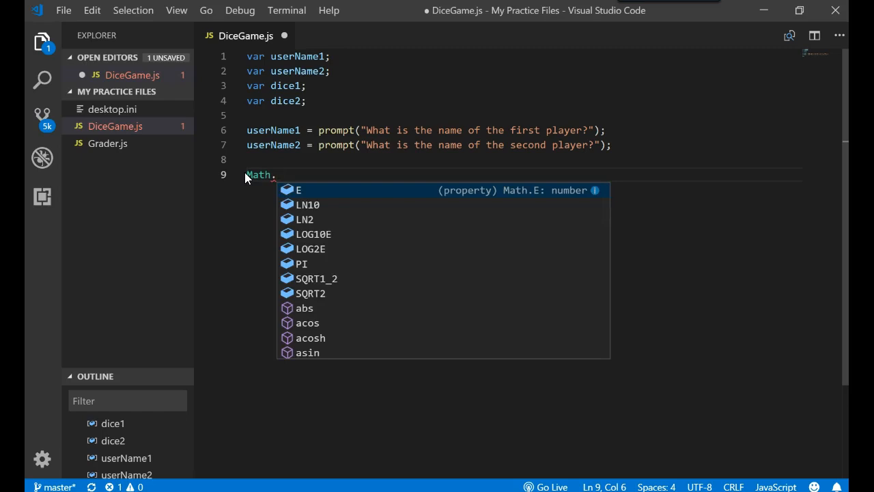
pyautogui.write('random')
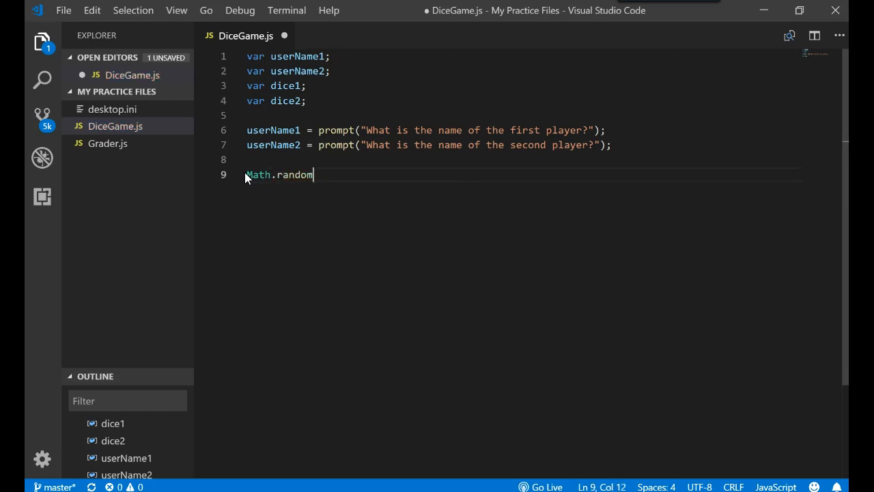
pyautogui.write('()')
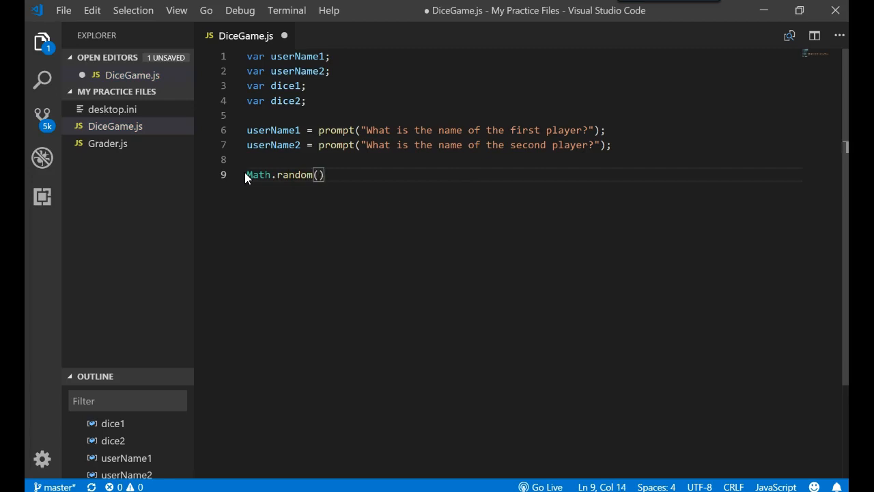
pyautogui.write('alert(')
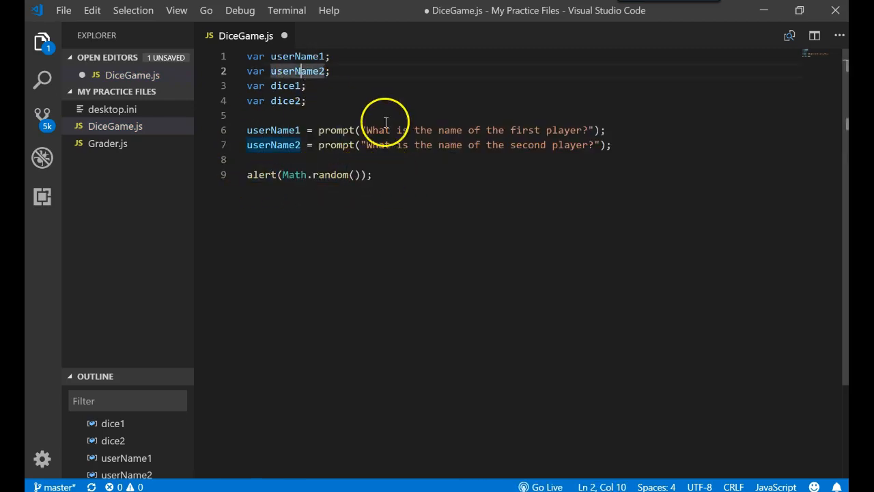
pyautogui.click(63, 11)
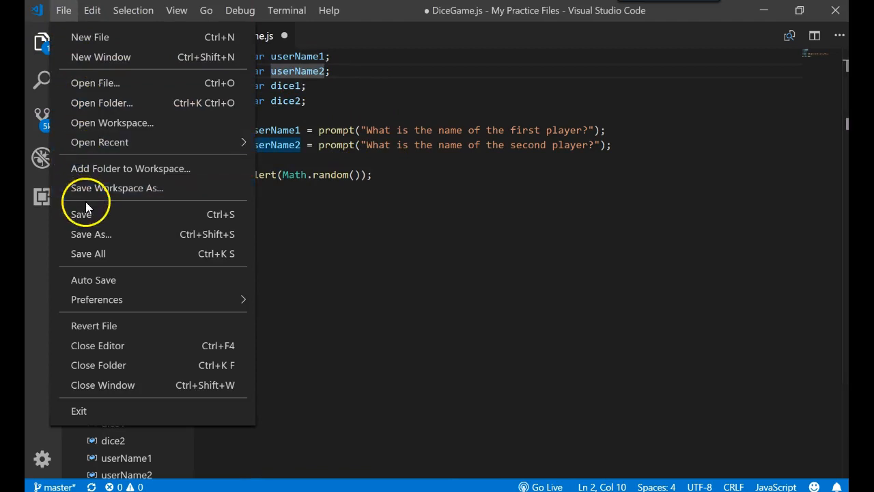
pyautogui.click(81, 214)
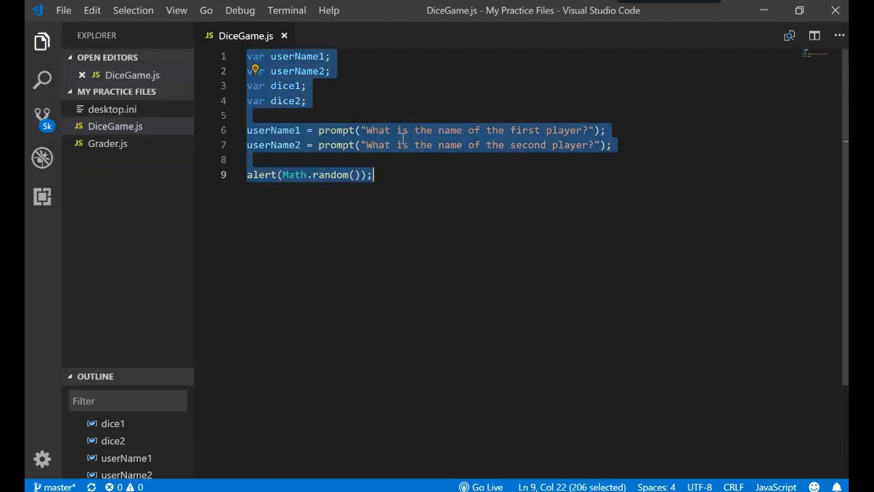
pyautogui.moveTo(327, 417)
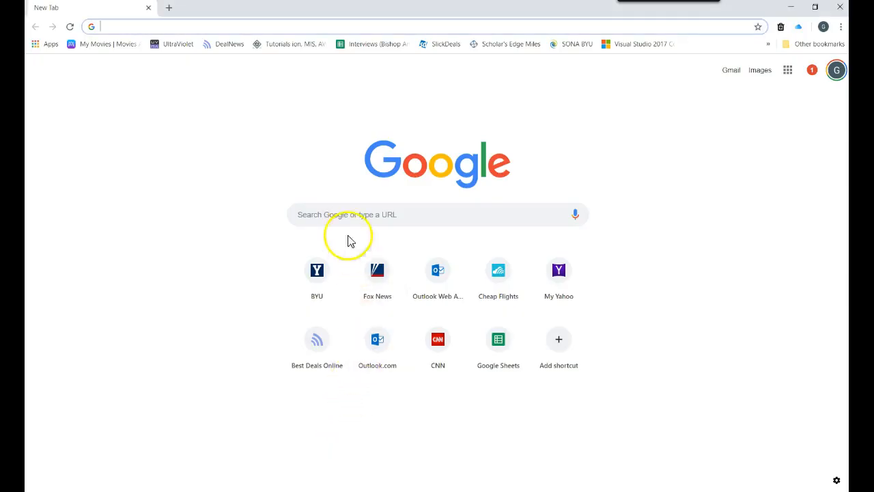
# - Run the code in Chrome's console with players MICKEY and DONALD, selecting the alert's number
pyautogui.press('f12')
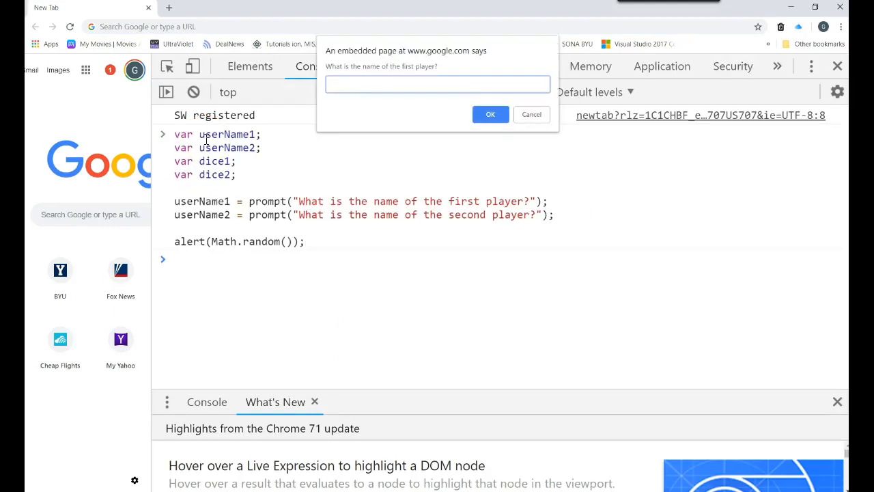
pyautogui.write('MICKEY')
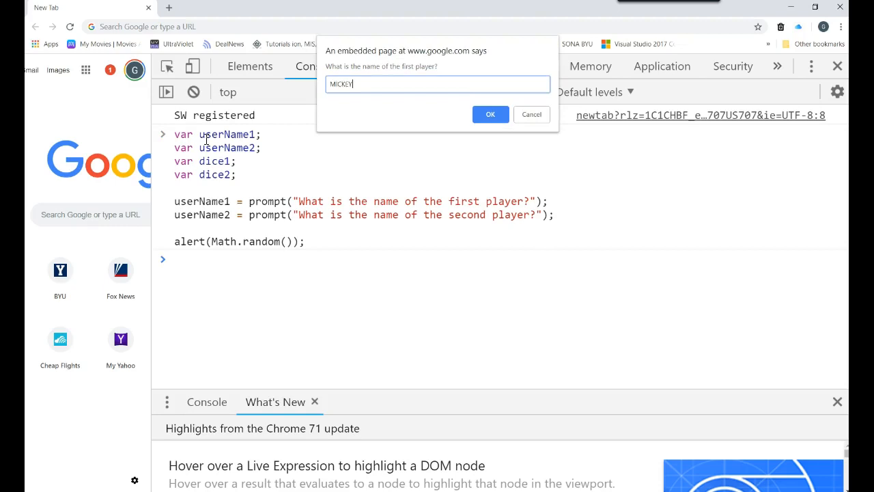
pyautogui.click(490, 114)
pyautogui.write('DONALD')
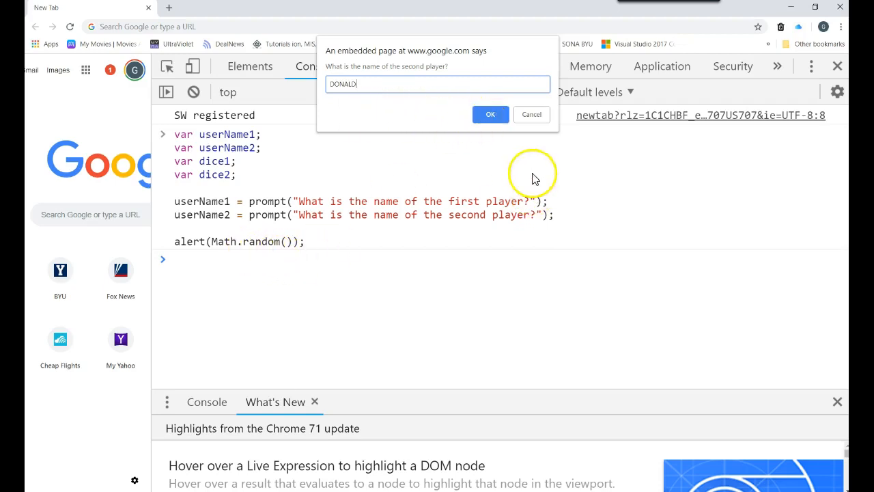
pyautogui.click(490, 114)
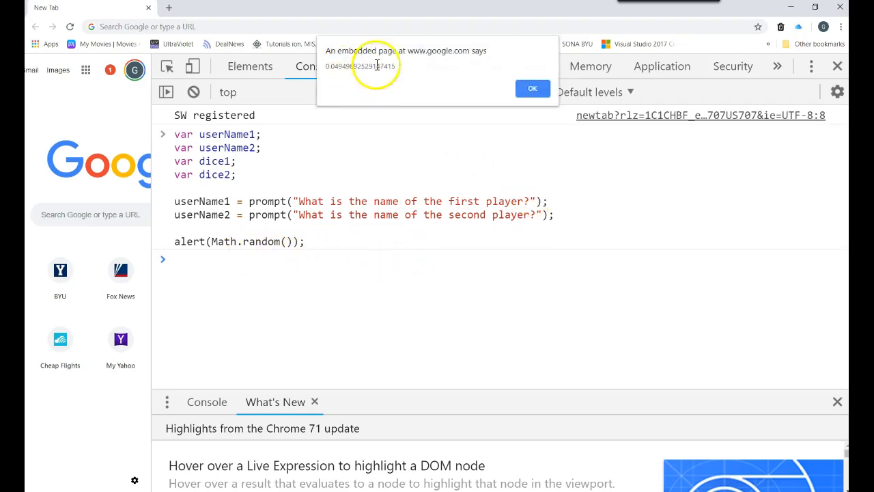
pyautogui.doubleClick(361, 66)
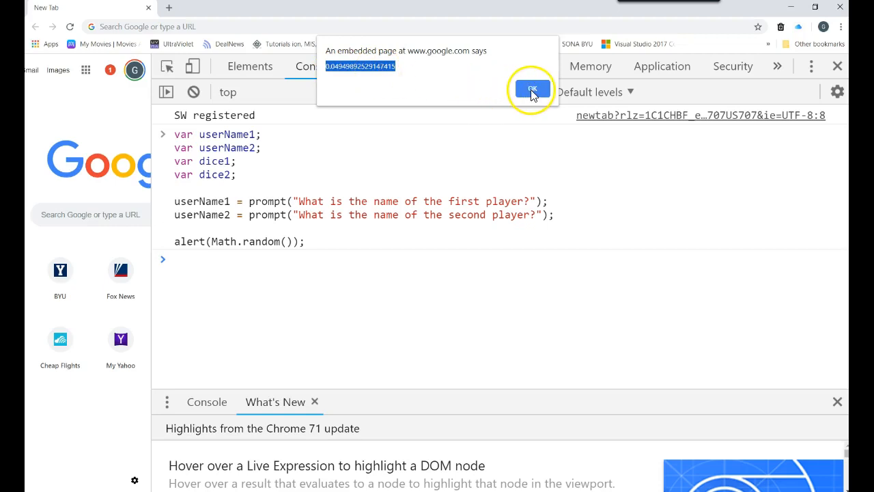
# - Rerun the game twice, answering the name prompts and dismissing each random-number alert
pyautogui.click(532, 89)
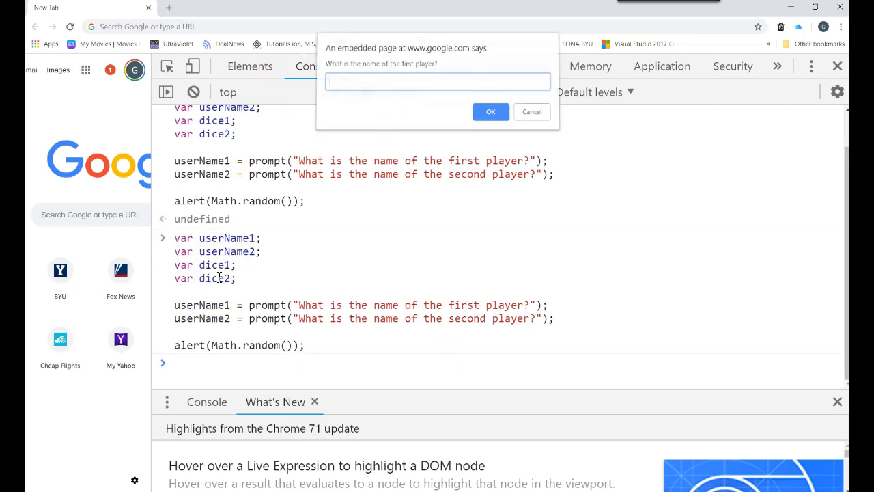
pyautogui.write('A')
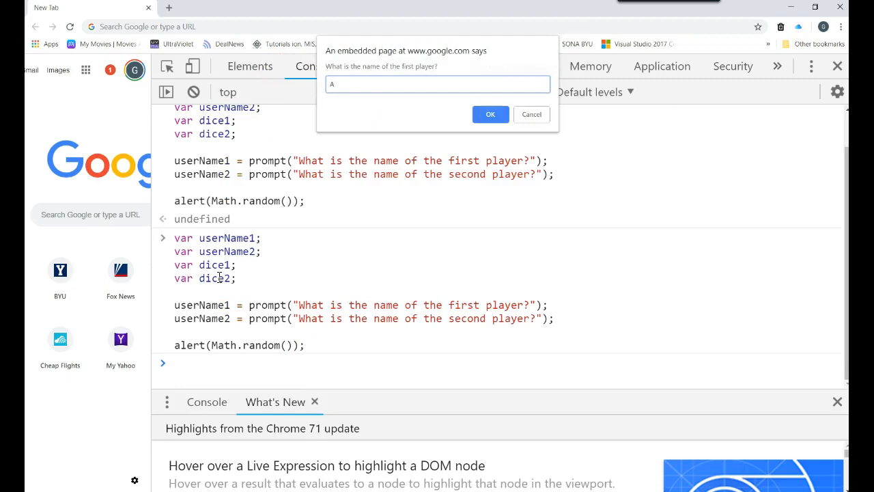
pyautogui.click(490, 114)
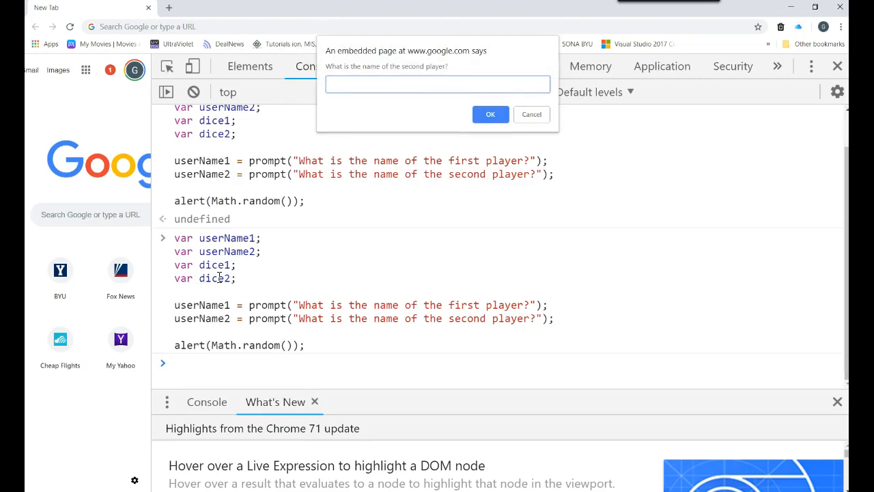
pyautogui.click(490, 114)
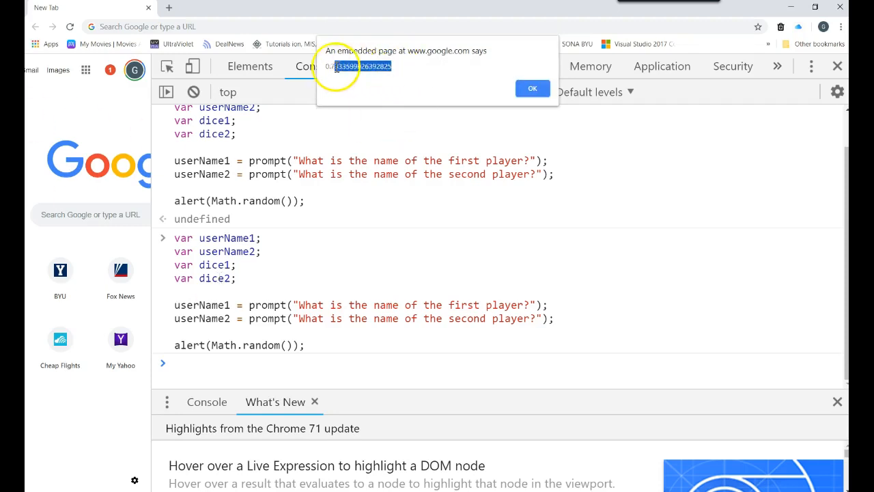
pyautogui.click(532, 88)
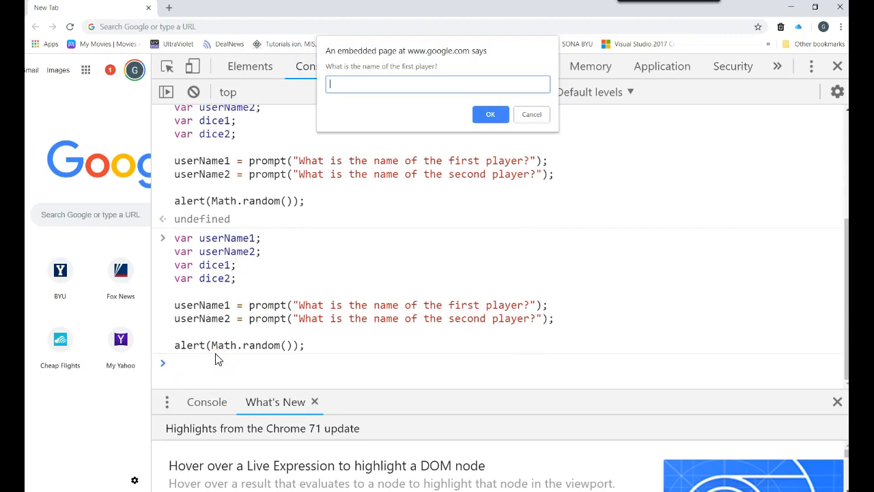
pyautogui.click(491, 114)
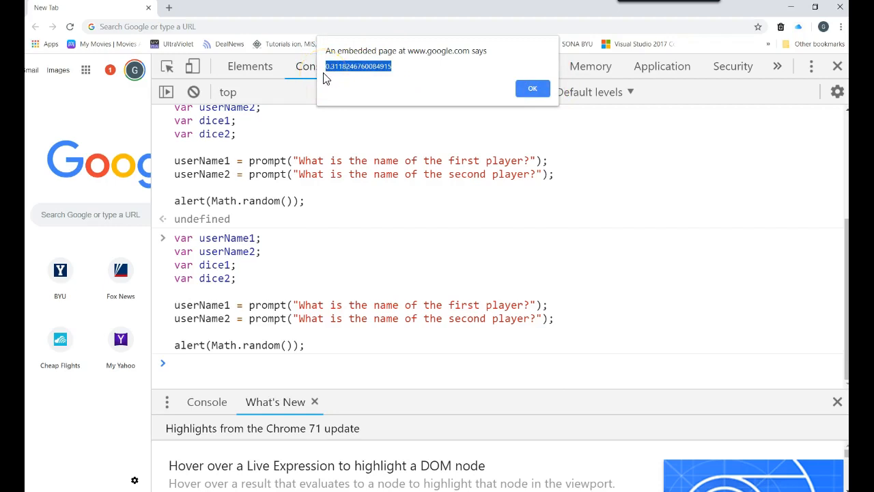
pyautogui.moveTo(519, 66)
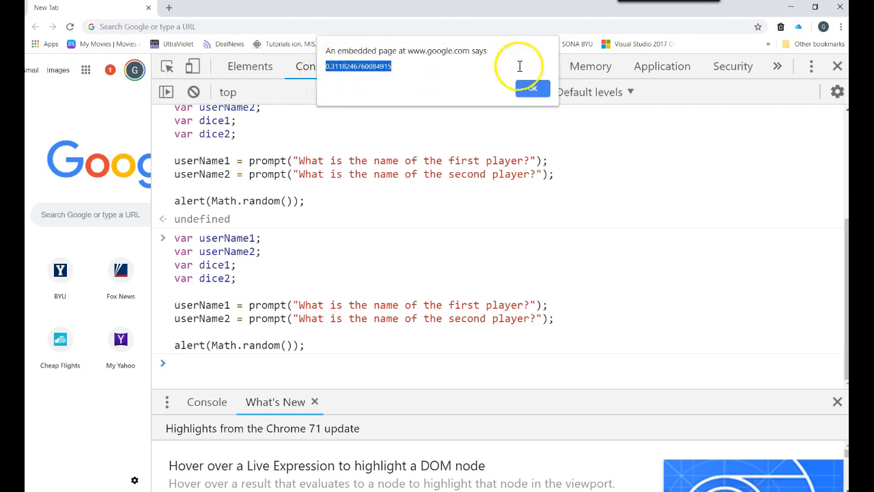
pyautogui.click(533, 88)
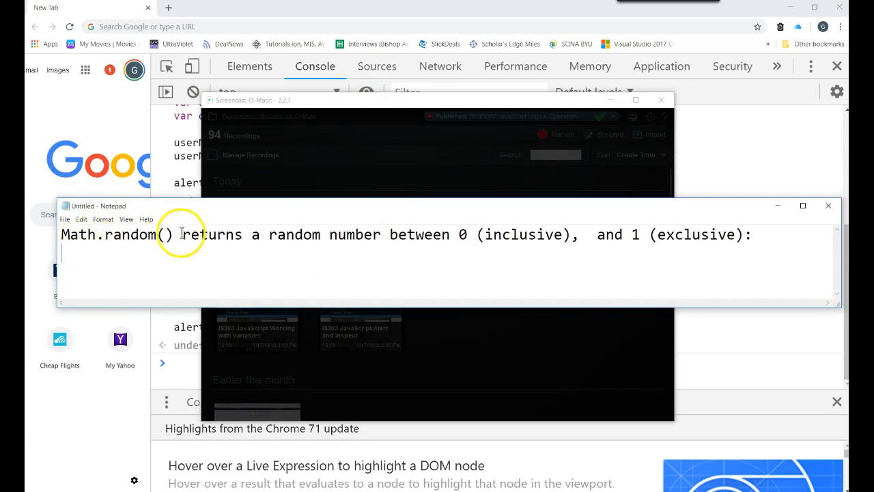
pyautogui.moveTo(416, 239)
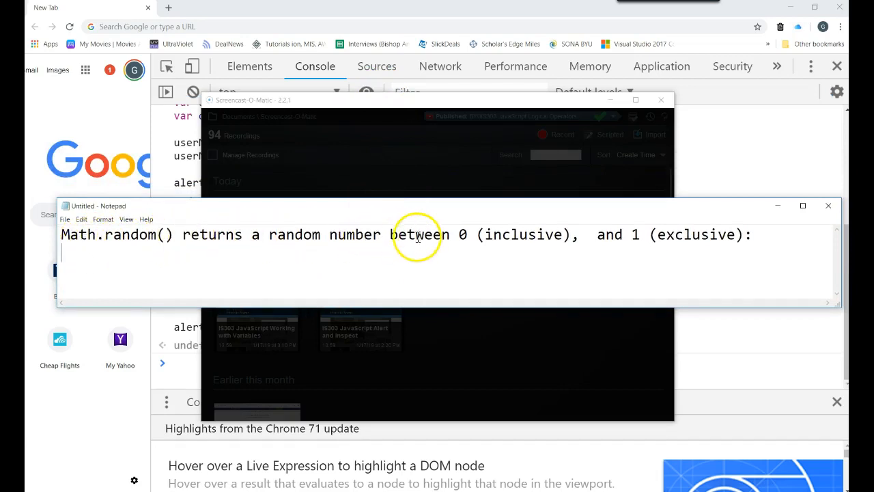
pyautogui.moveTo(614, 236)
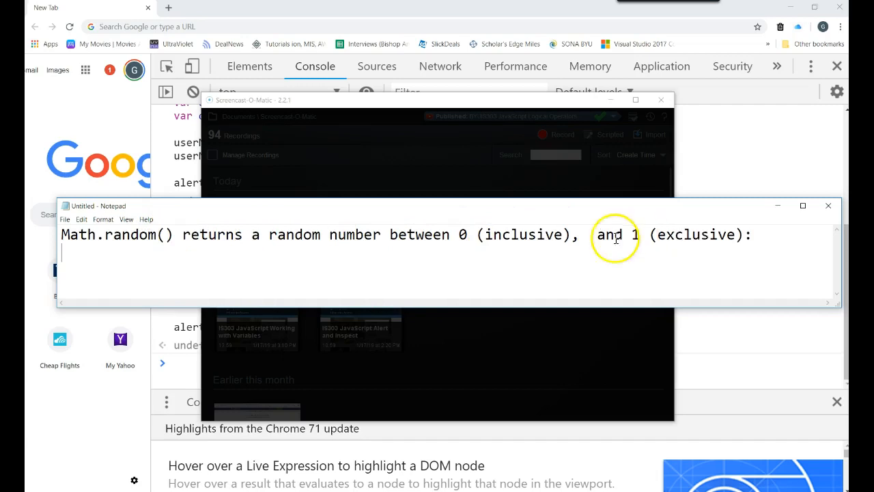
# - Add '# >= 0 AND # < 1' to the Math.random note and close Notepad without saving
pyautogui.moveTo(455, 234); pyautogui.dragTo(579, 234)
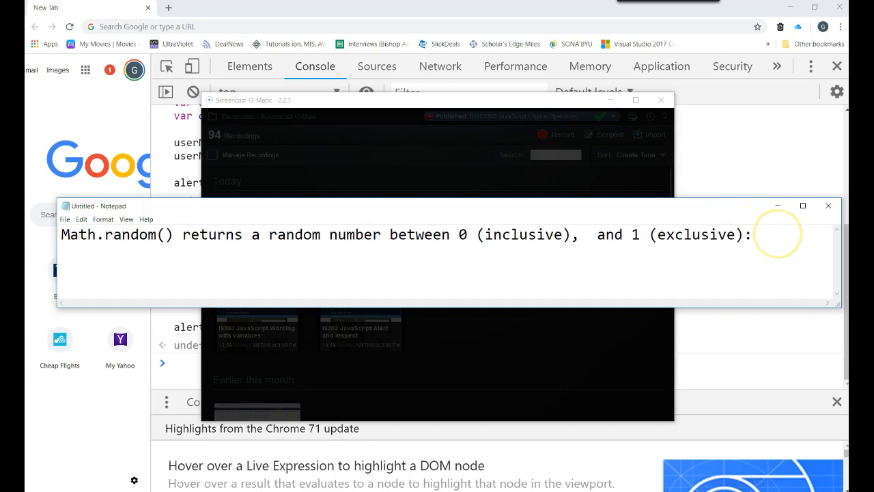
pyautogui.write('#')
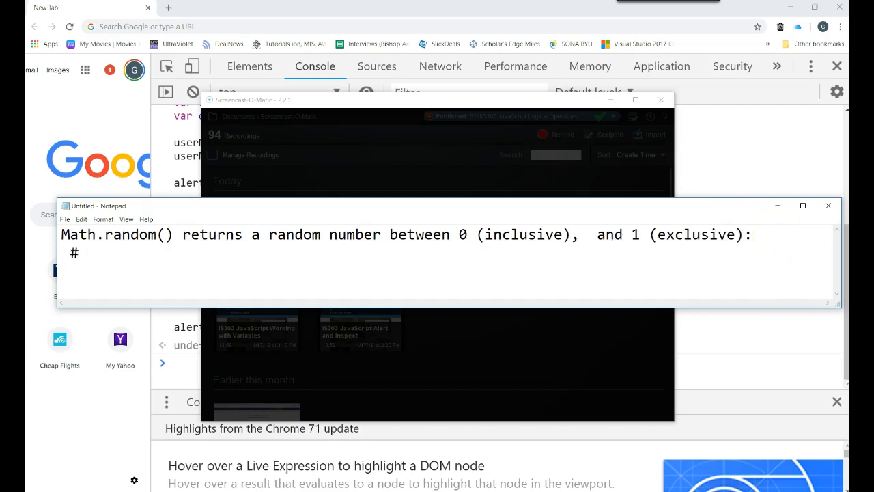
pyautogui.write('>=')
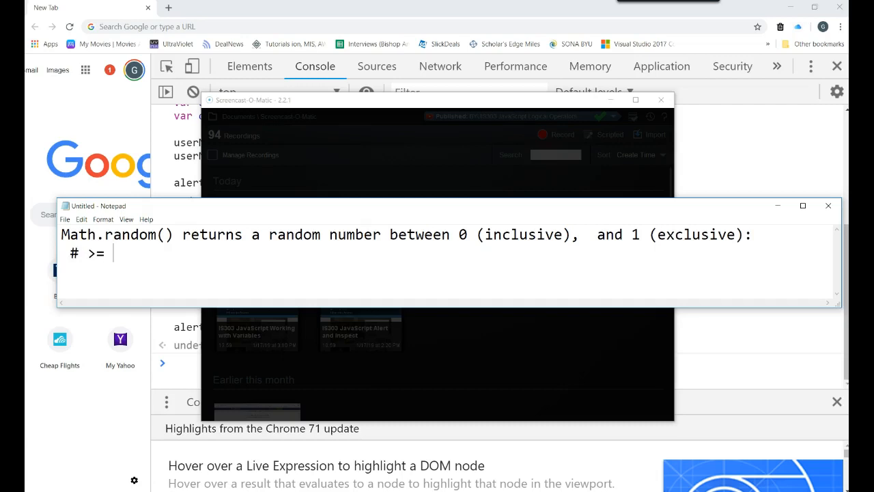
pyautogui.write('0 AND')
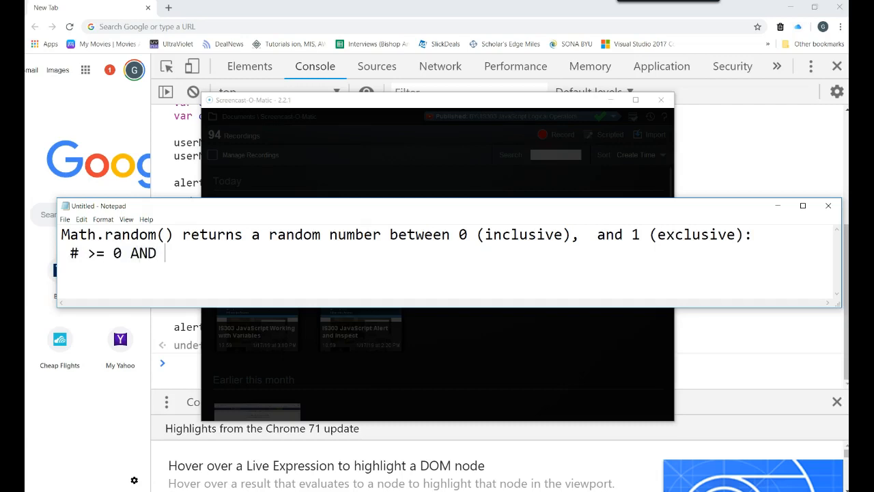
pyautogui.write('# <')
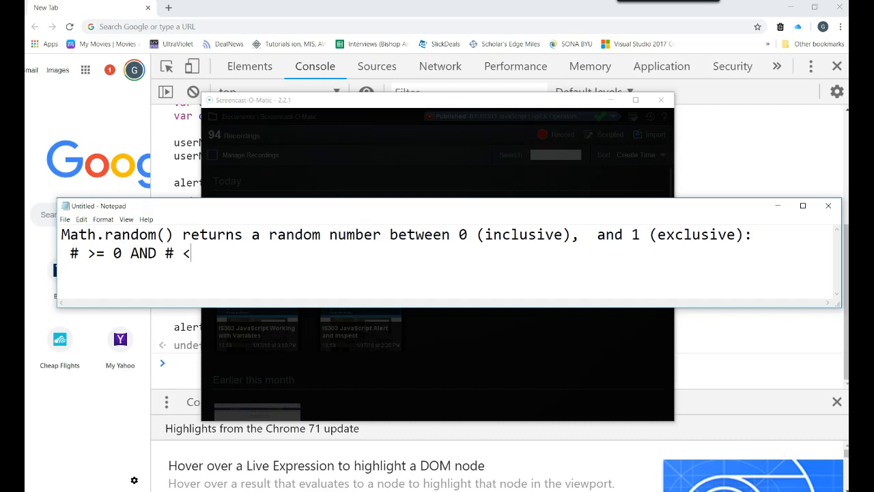
pyautogui.write('1')
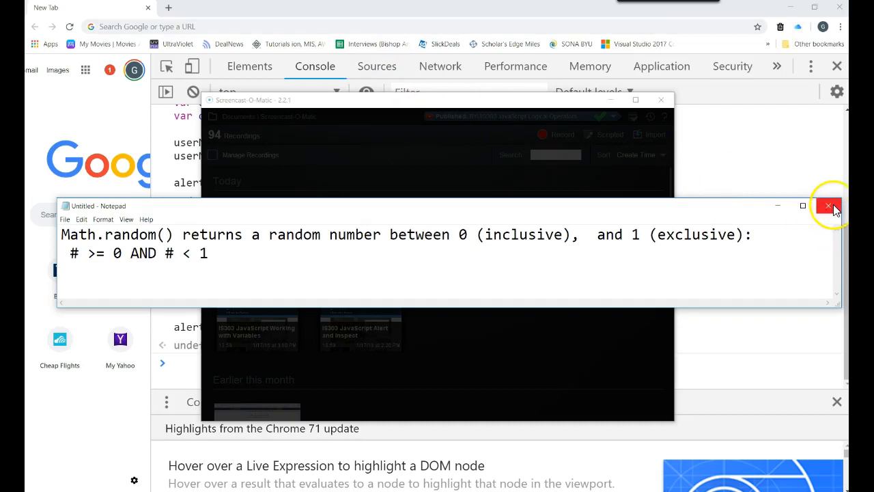
pyautogui.click(828, 207)
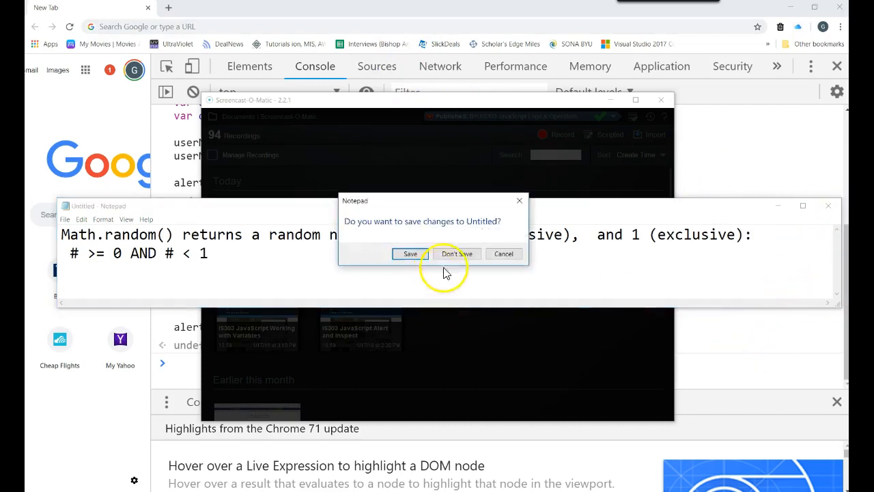
pyautogui.click(456, 254)
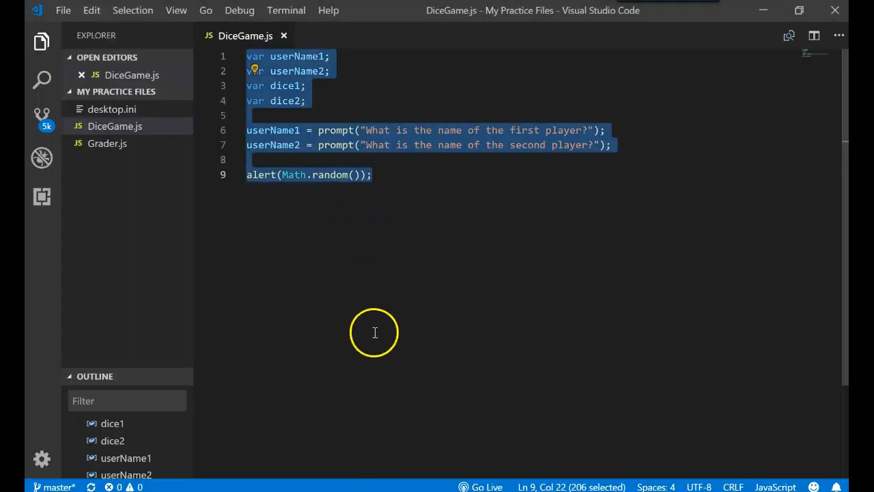
# - Replace alert on line 9 with dice1 = Math.floor(Math.random());
pyautogui.click(278, 174)
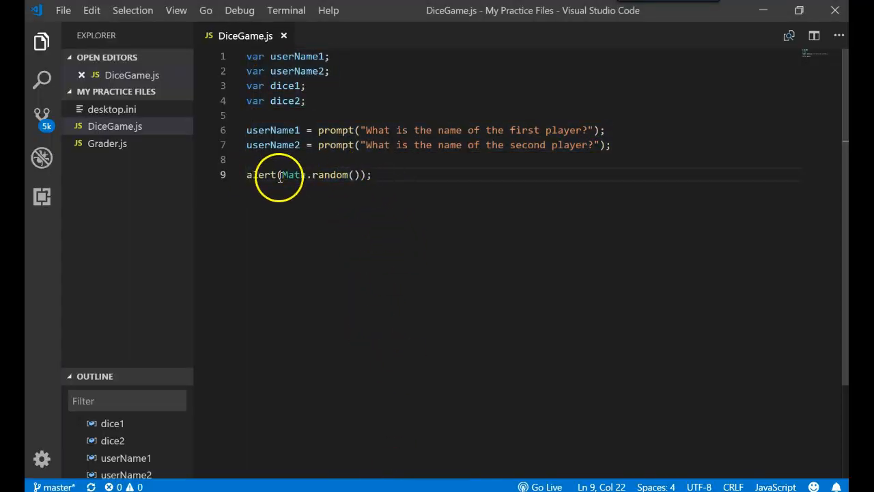
pyautogui.doubleClick(260, 175)
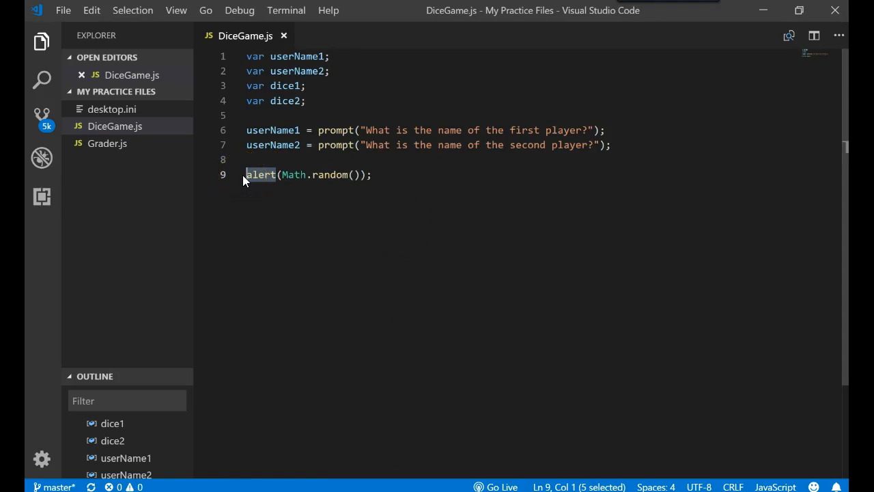
pyautogui.write('dice1 =')
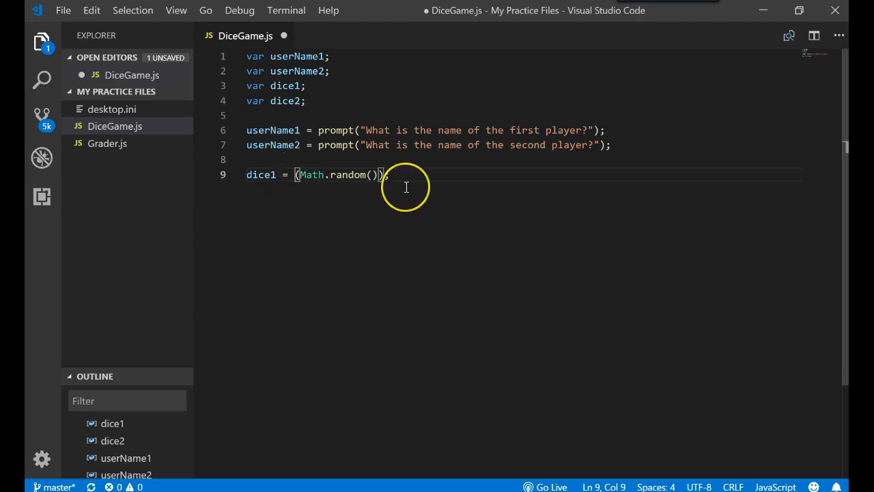
pyautogui.write('Math')
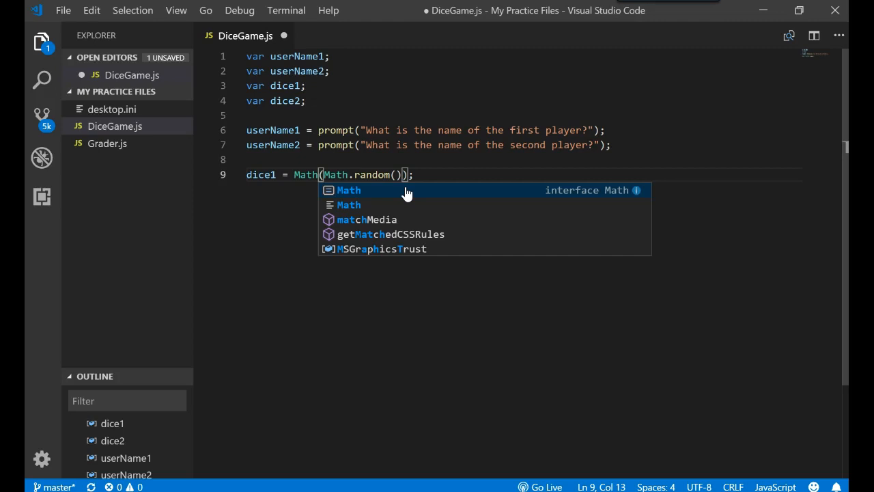
pyautogui.write('.florr')
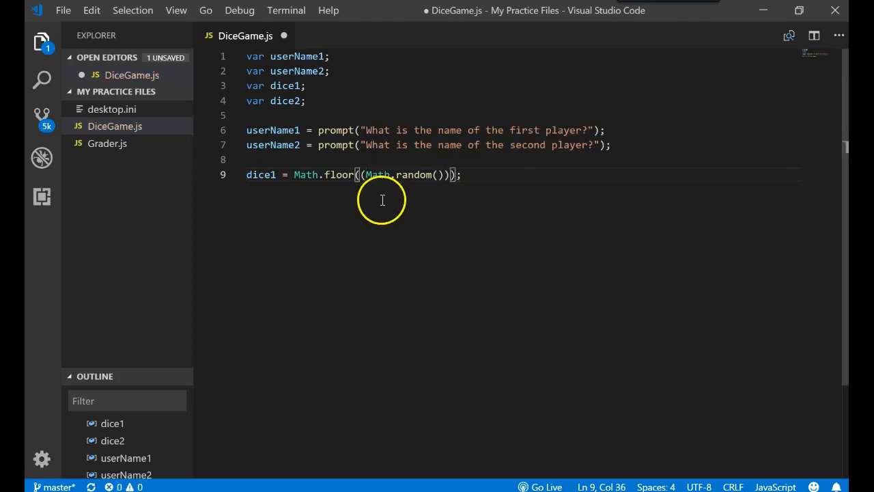
pyautogui.moveTo(378, 174)
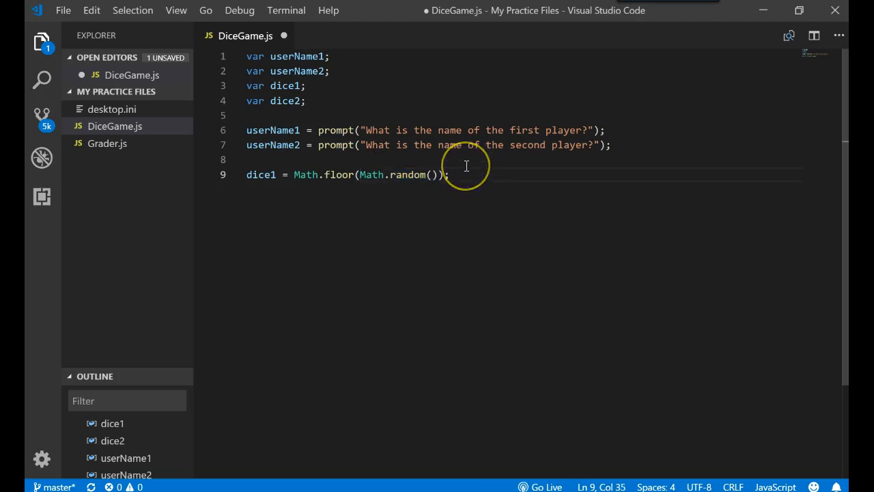
pyautogui.write('0')
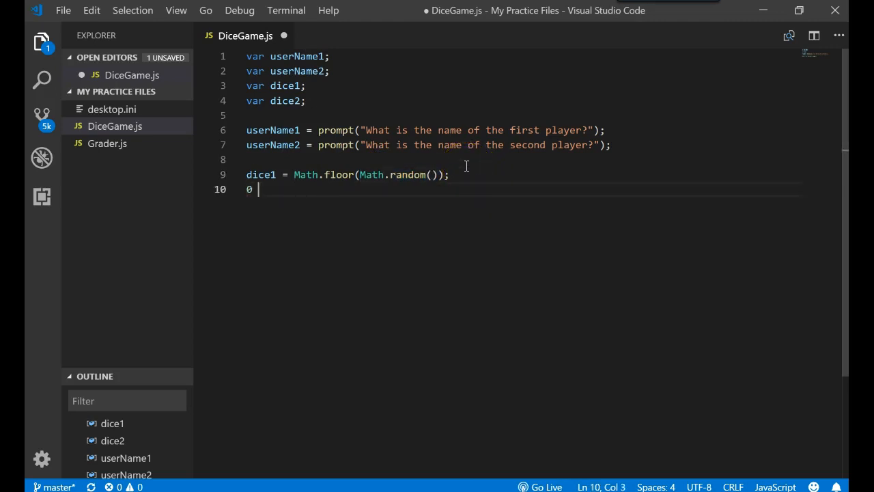
pyautogui.write('.')
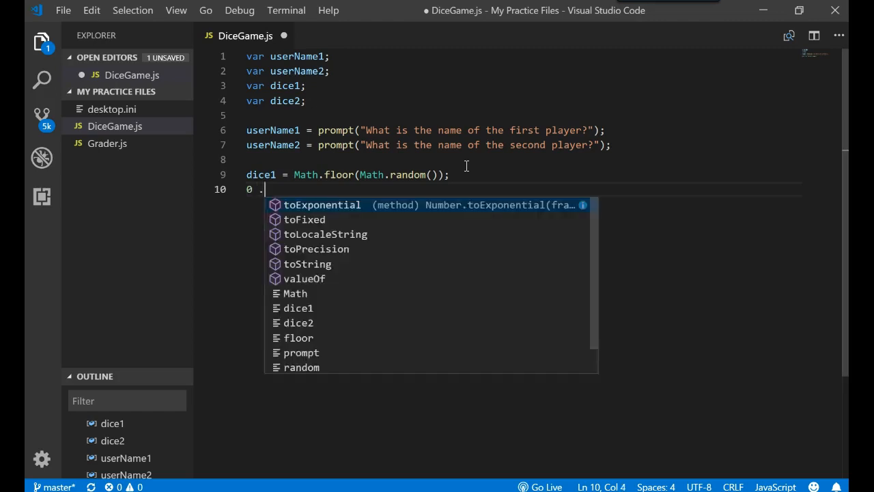
pyautogui.write('999999999')
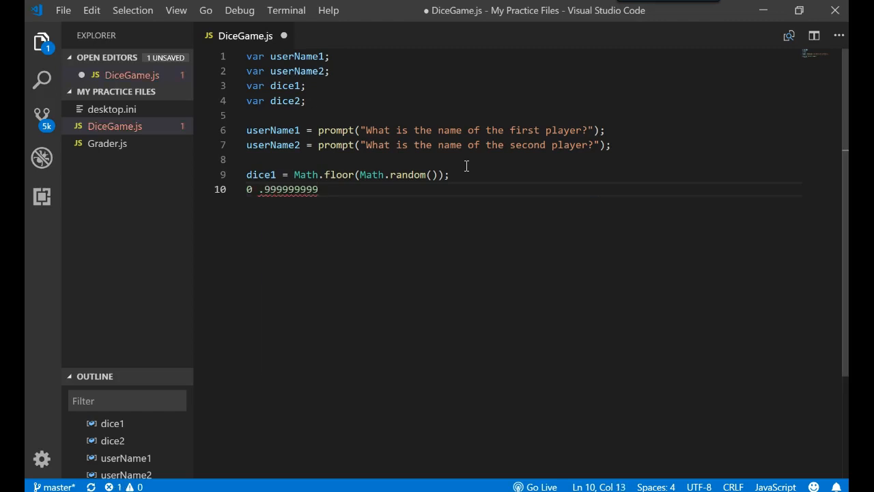
pyautogui.moveTo(306, 174)
pyautogui.write(' 0')
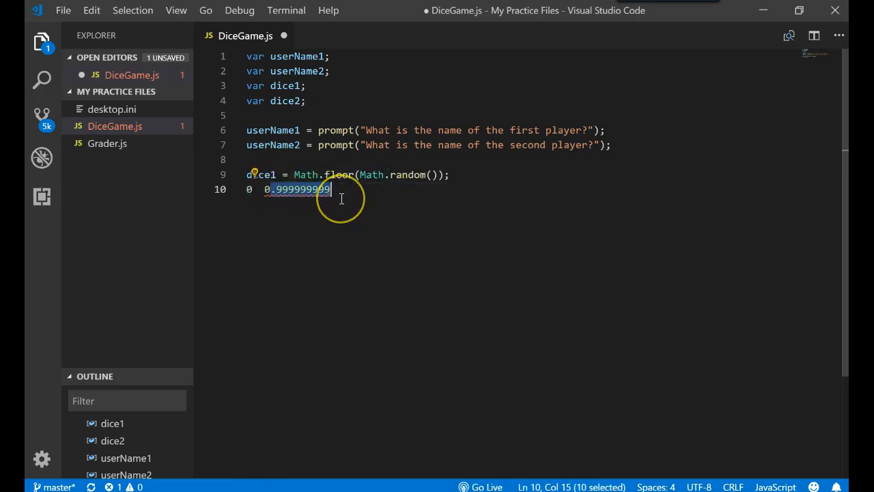
pyautogui.press('Delete')
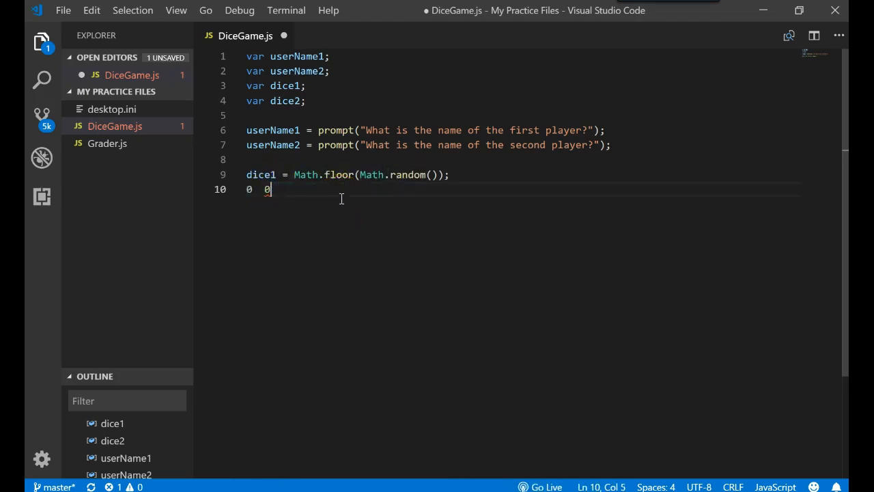
pyautogui.write('1')
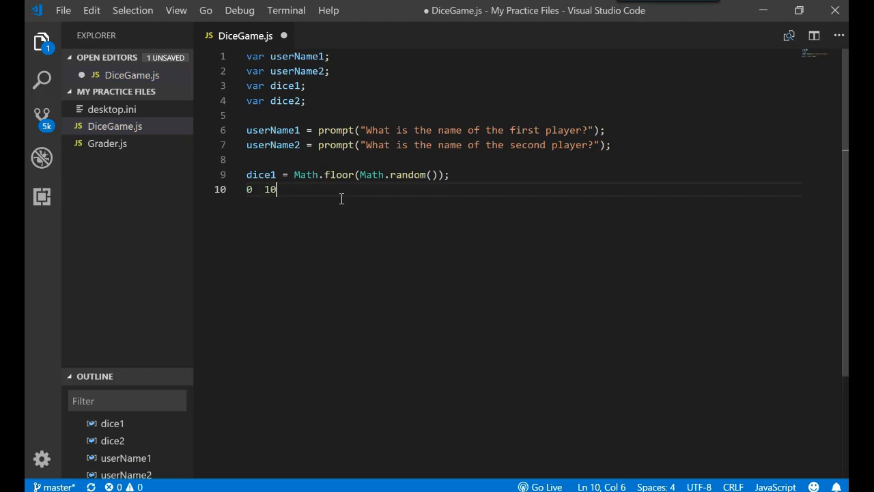
pyautogui.write('.437890234890234')
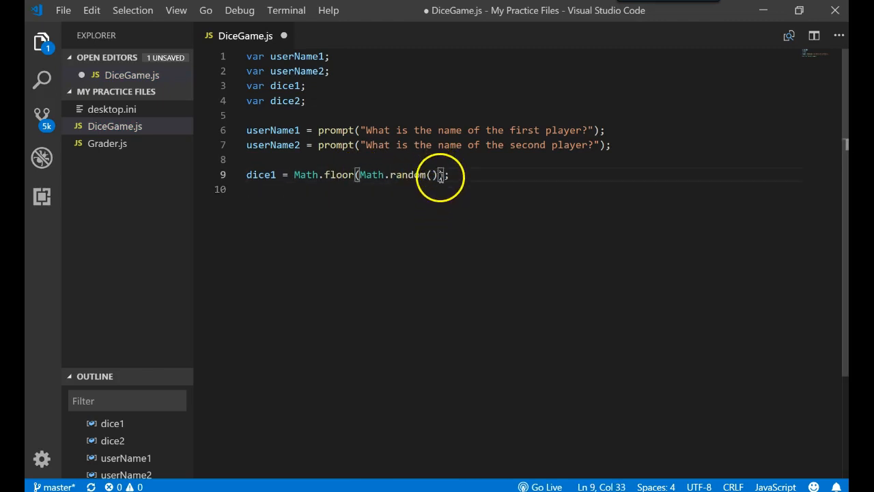
pyautogui.write('" "')
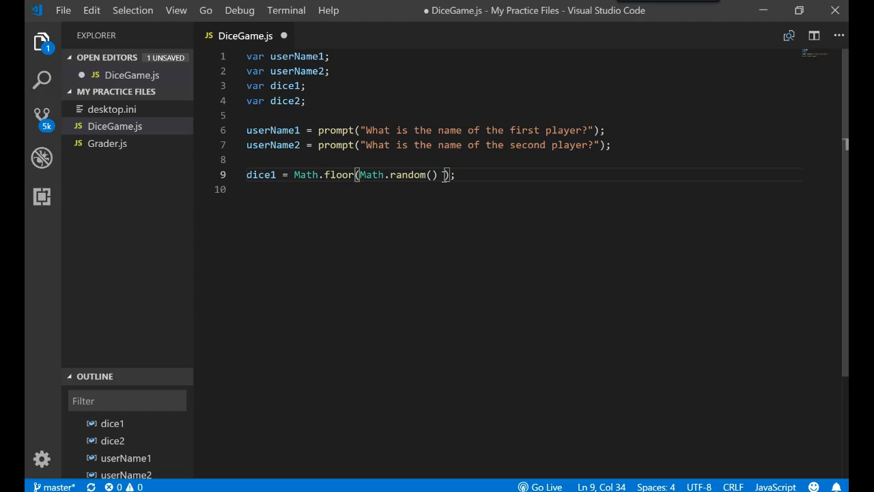
# - Multiply Math.random() by 10 and add the example value 0.9999999999999 below it
pyautogui.write('*')
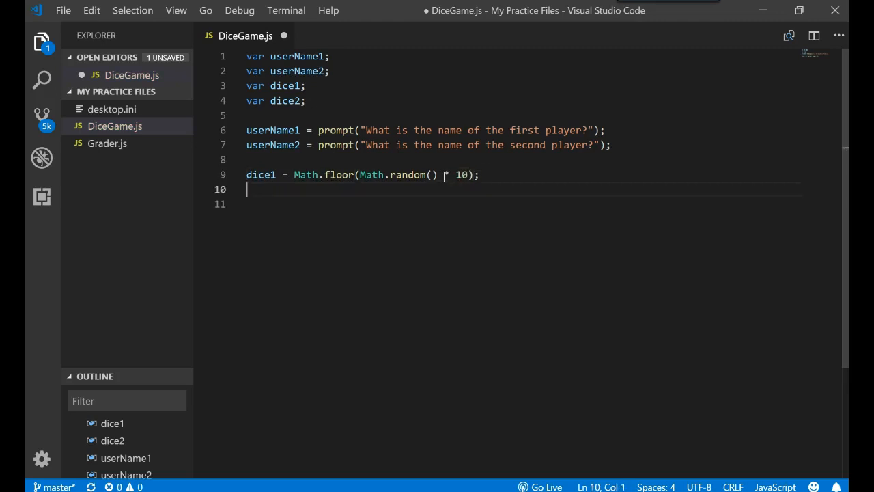
pyautogui.write('//between 0 an')
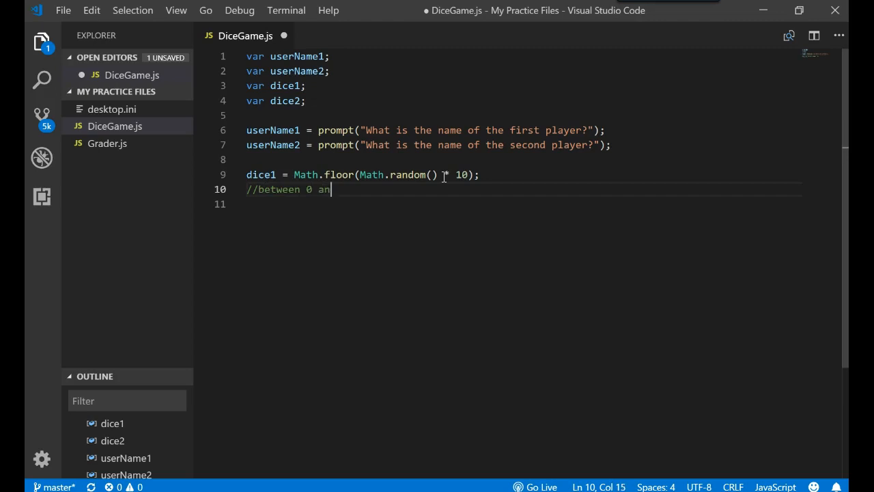
pyautogui.write('d 9')
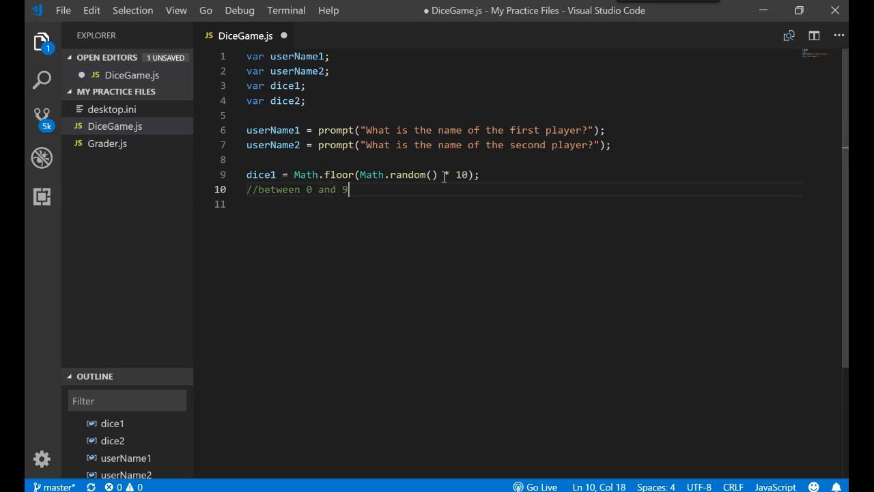
pyautogui.write('.99999')
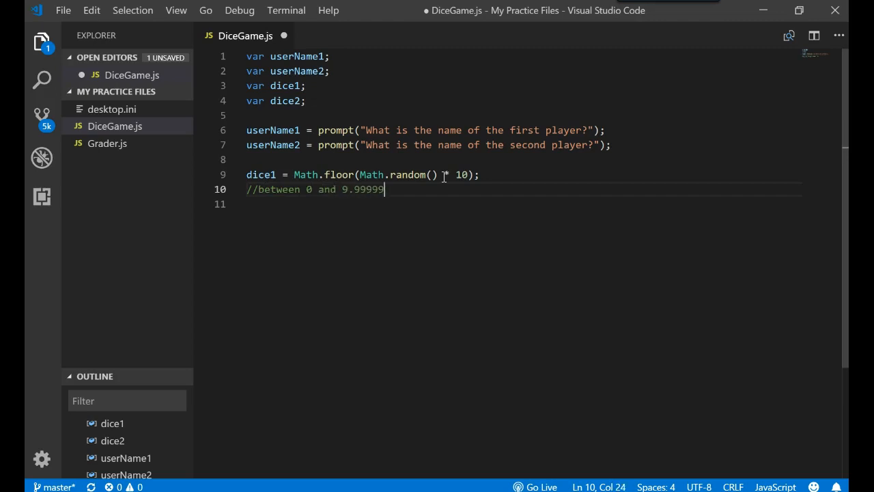
pyautogui.write('9999999')
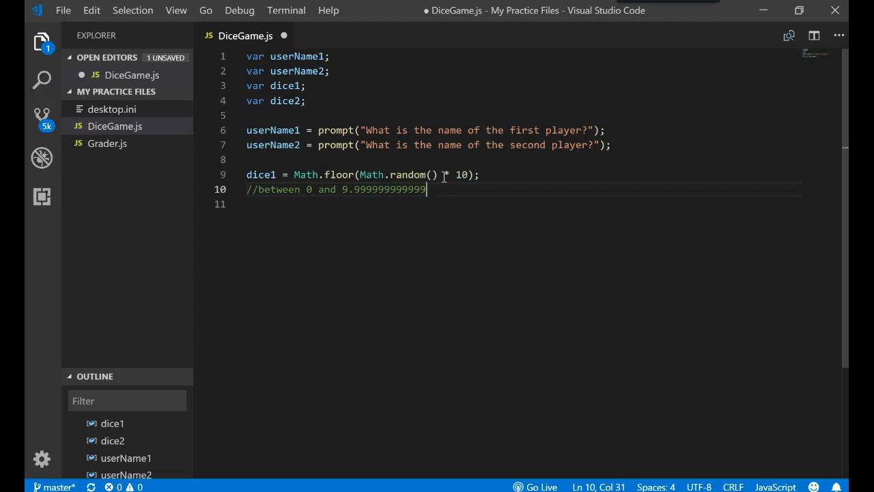
pyautogui.moveTo(360, 215)
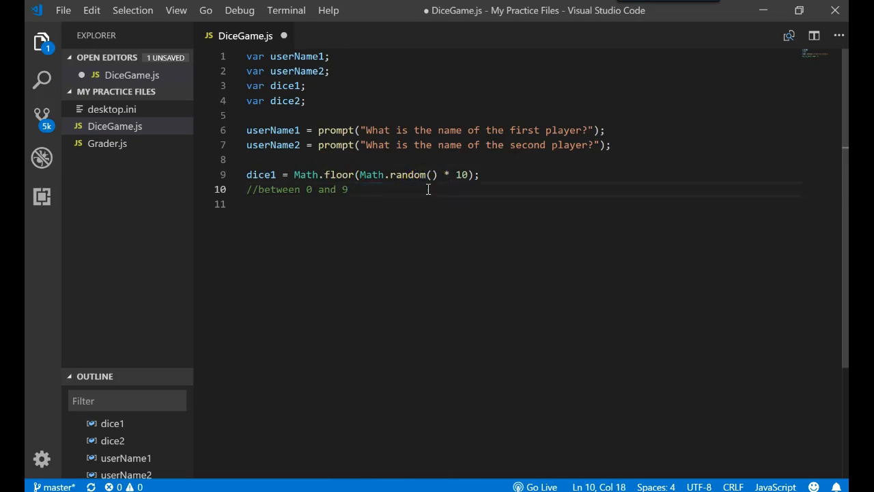
pyautogui.doubleClick(461, 175)
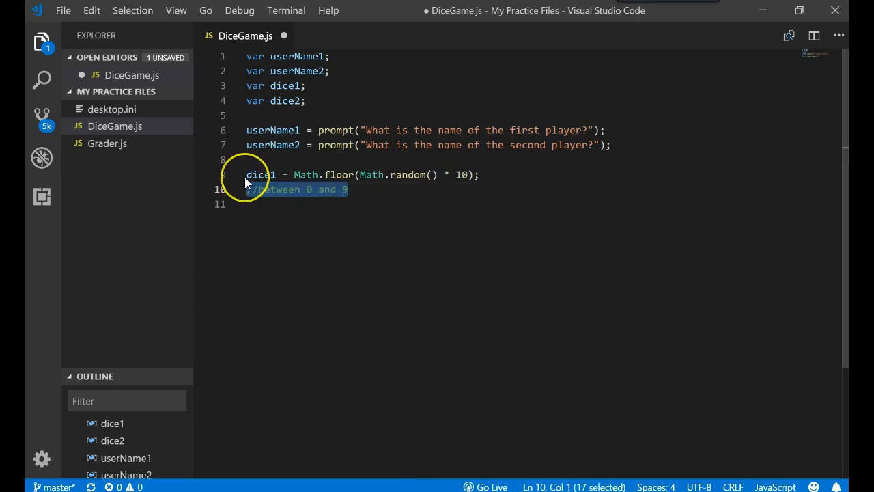
pyautogui.write('0.999999')
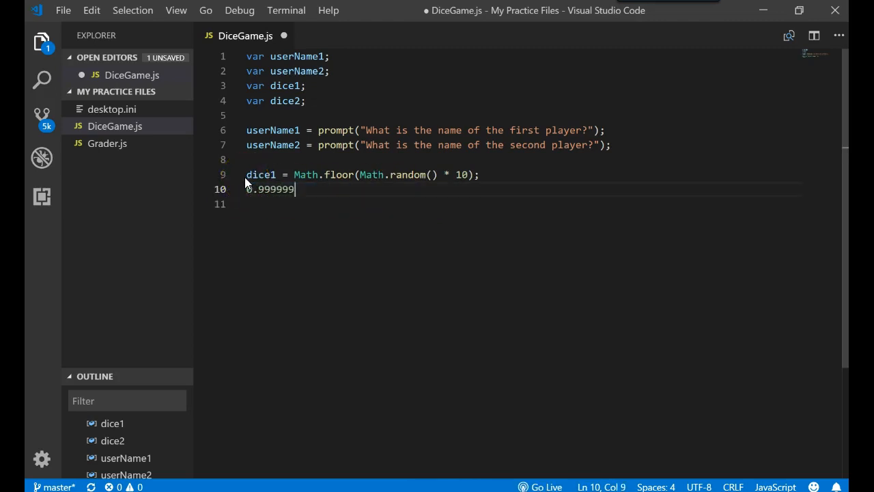
pyautogui.write('9999999')
pyautogui.write('calc')
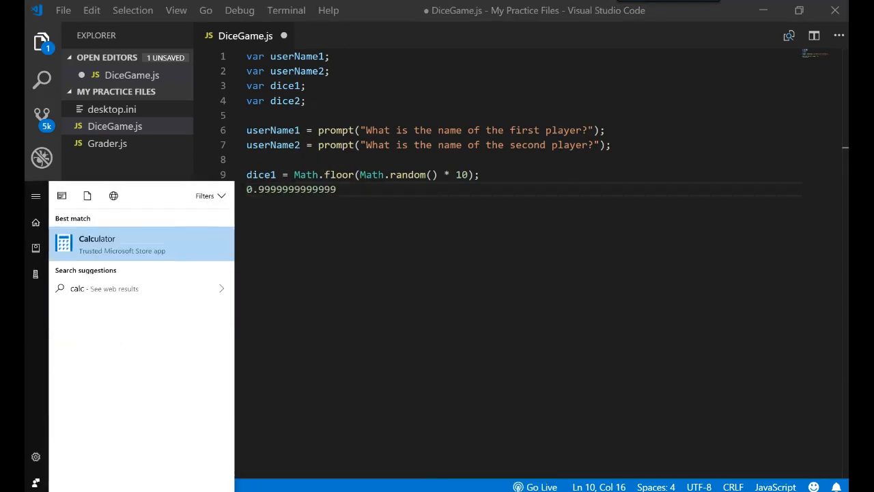
pyautogui.click(97, 244)
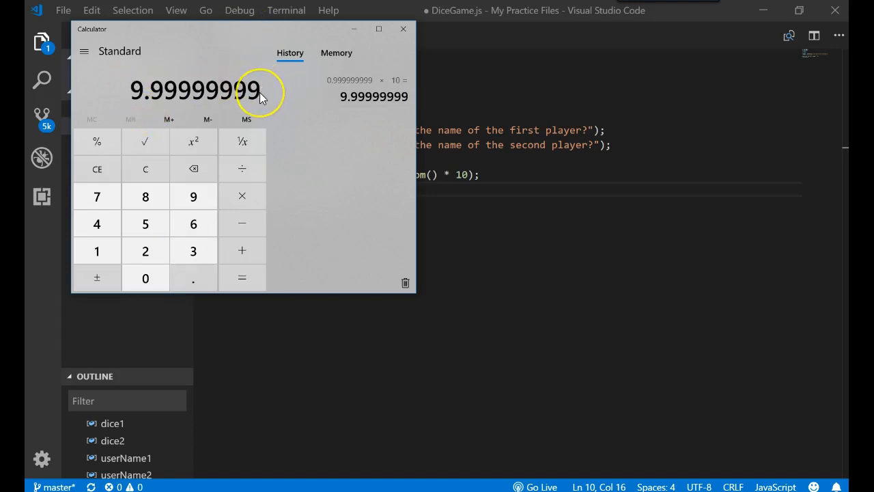
pyautogui.moveTo(287, 397)
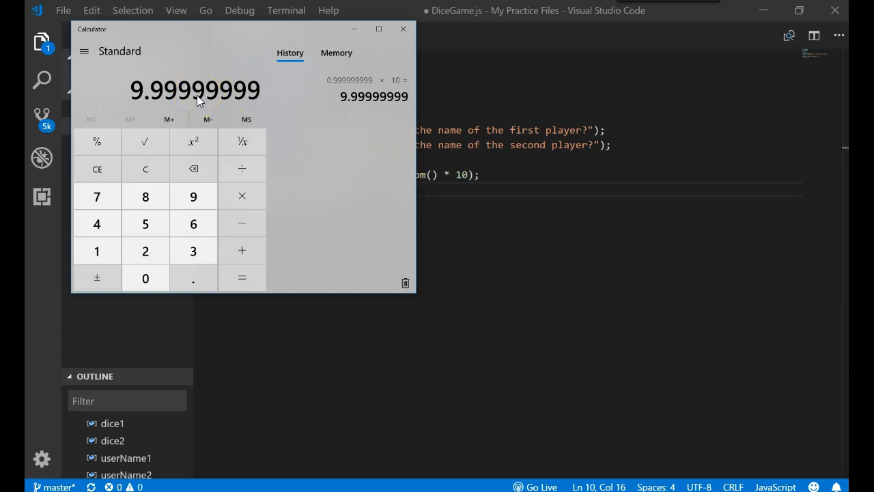
pyautogui.moveTo(403, 30)
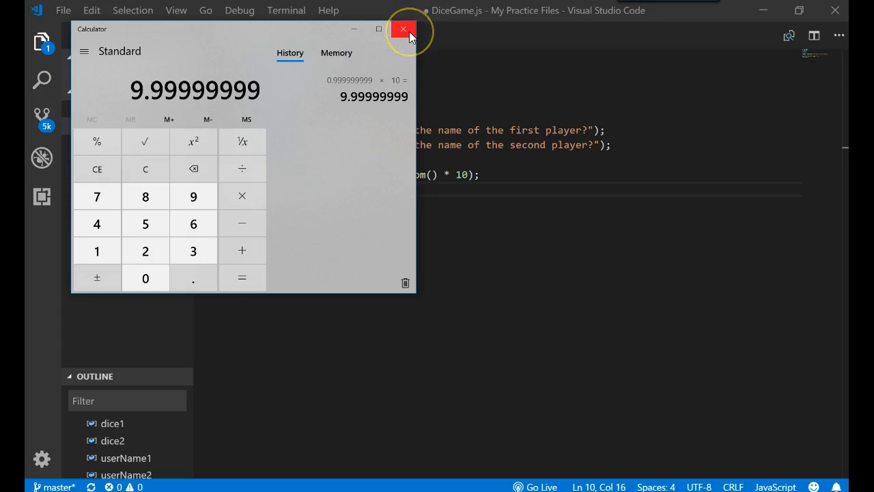
pyautogui.click(404, 29)
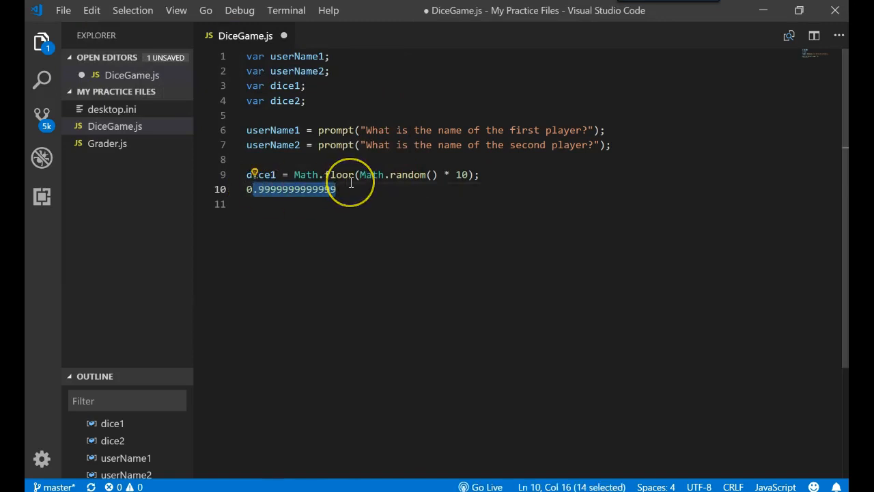
# - Delete the example decimal and change the dice1 multiplier from 10 to 7
pyautogui.click(335, 190)
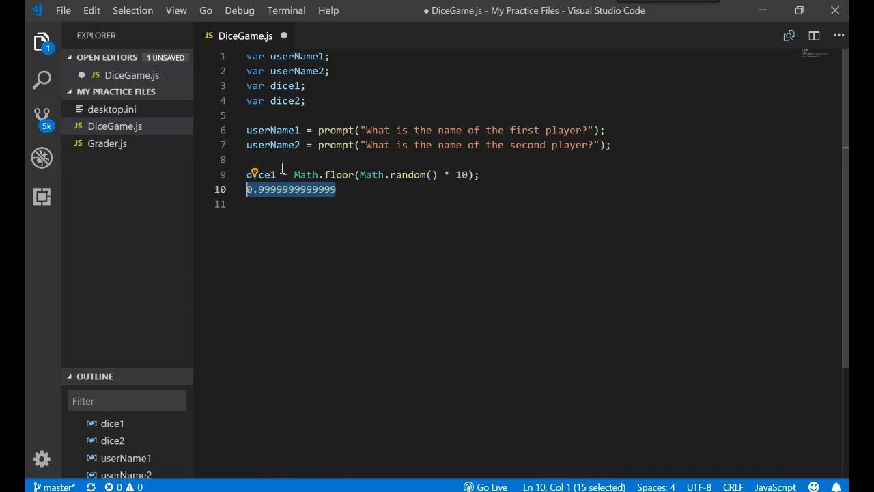
pyautogui.press('Delete')
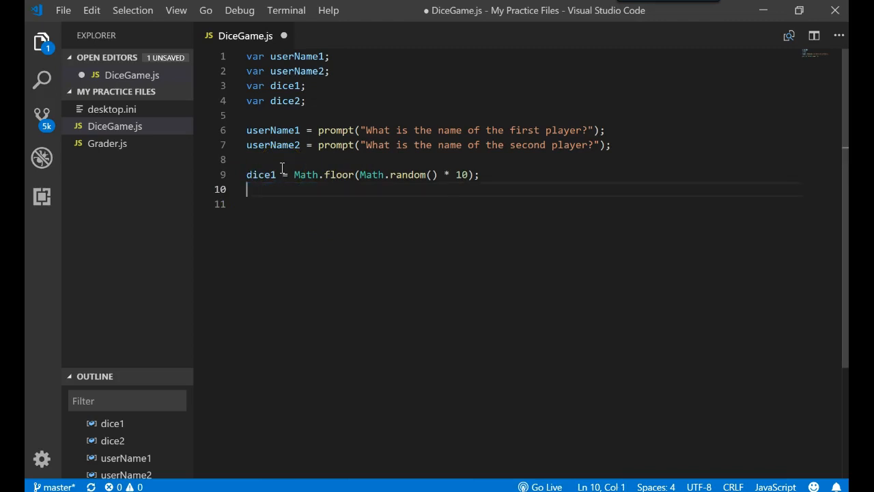
pyautogui.doubleClick(463, 175)
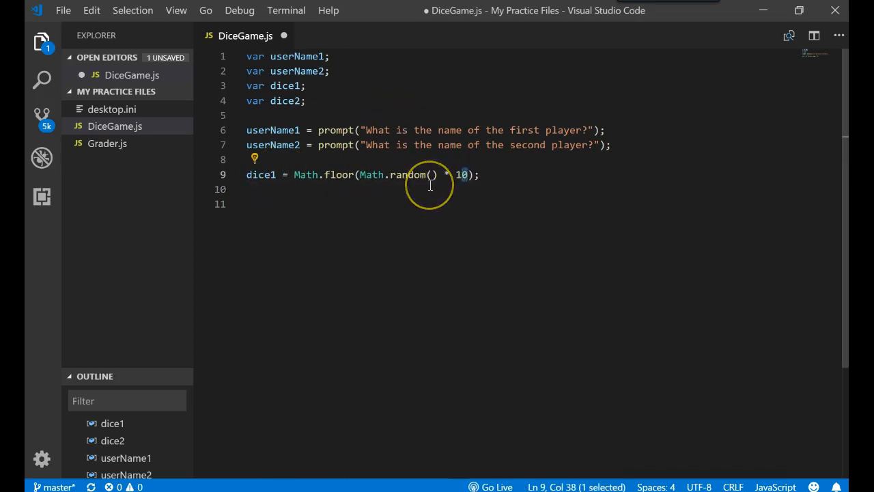
pyautogui.write('11')
pyautogui.click(522, 189)
pyautogui.write('0 to')
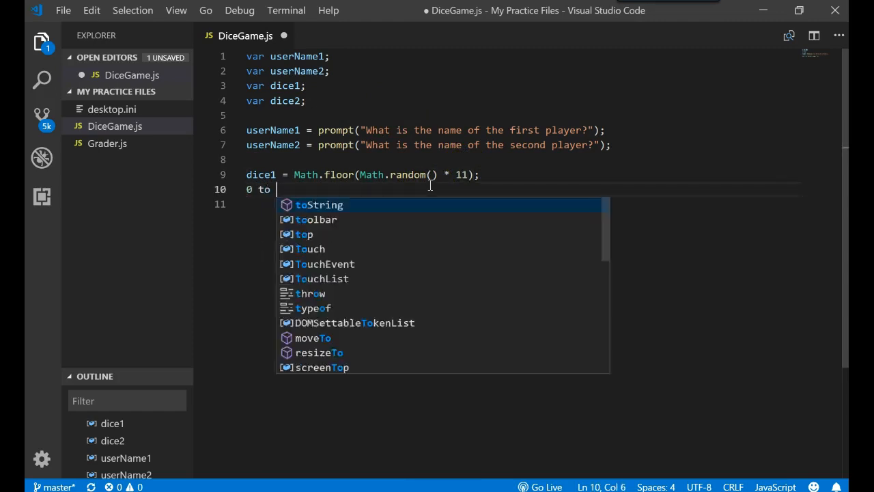
pyautogui.write('10')
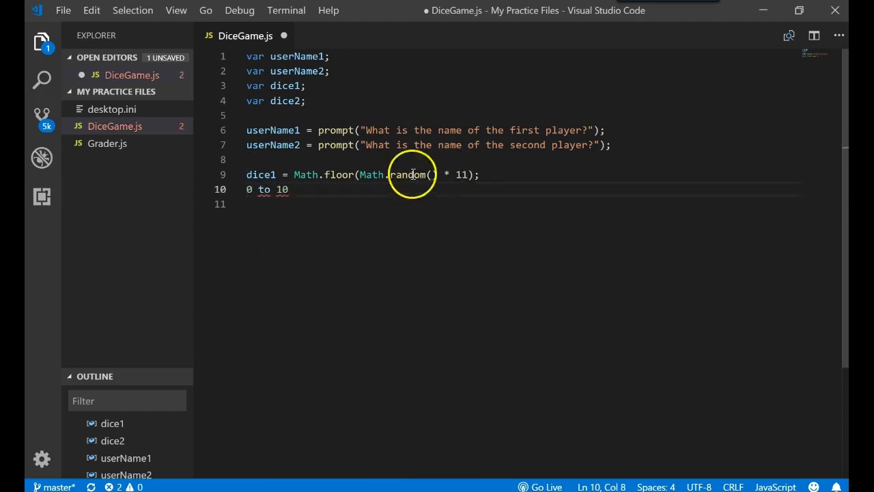
pyautogui.doubleClick(462, 174)
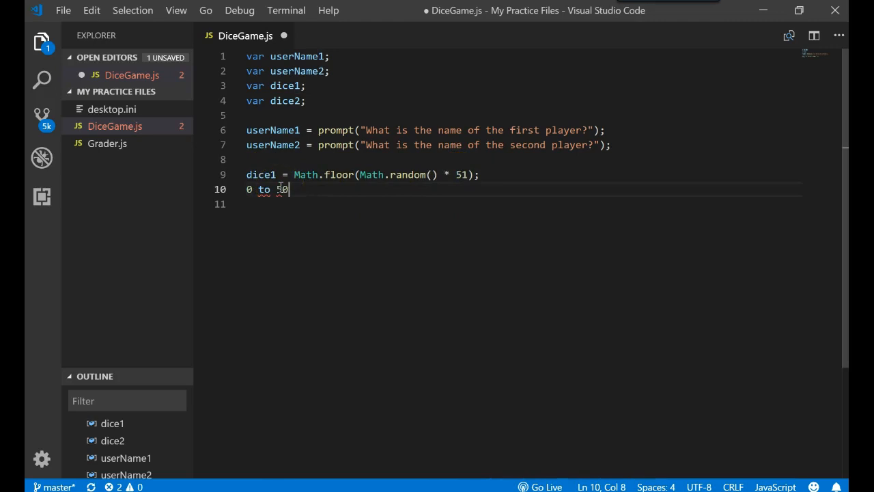
pyautogui.write('50')
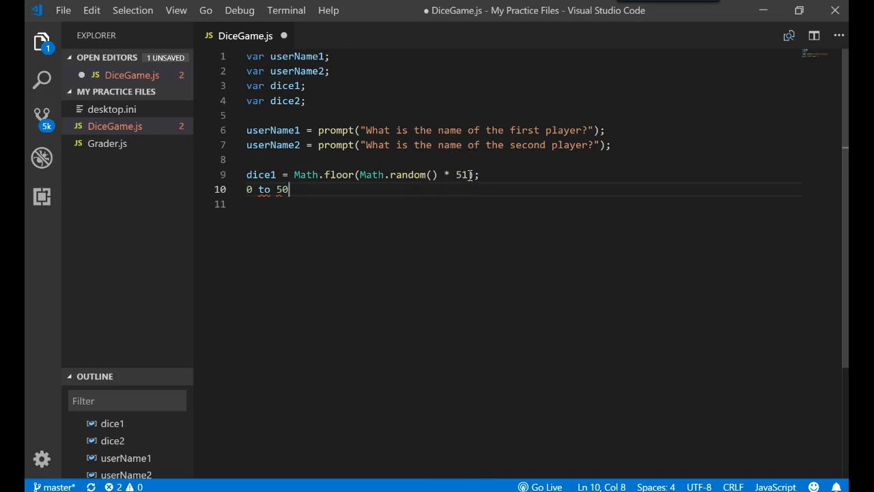
pyautogui.doubleClick(462, 175)
pyautogui.write('7')
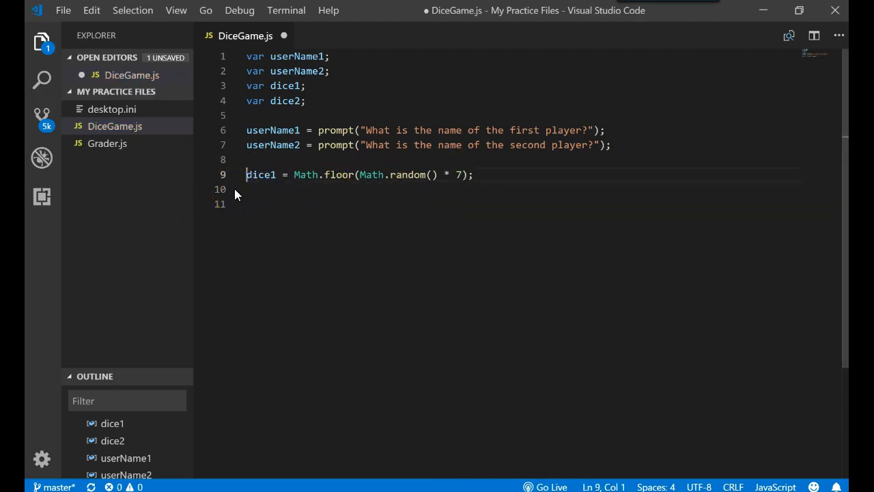
# - Add a '//1 and 6' comment and give dice1 and dice2 Math.floor(Math.random() * 6) + 1
pyautogui.write('//0 a')
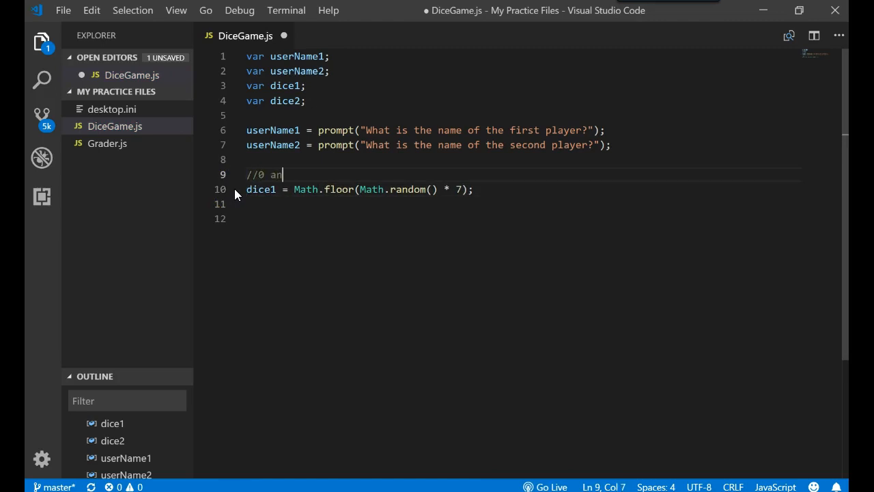
pyautogui.write('nd 6')
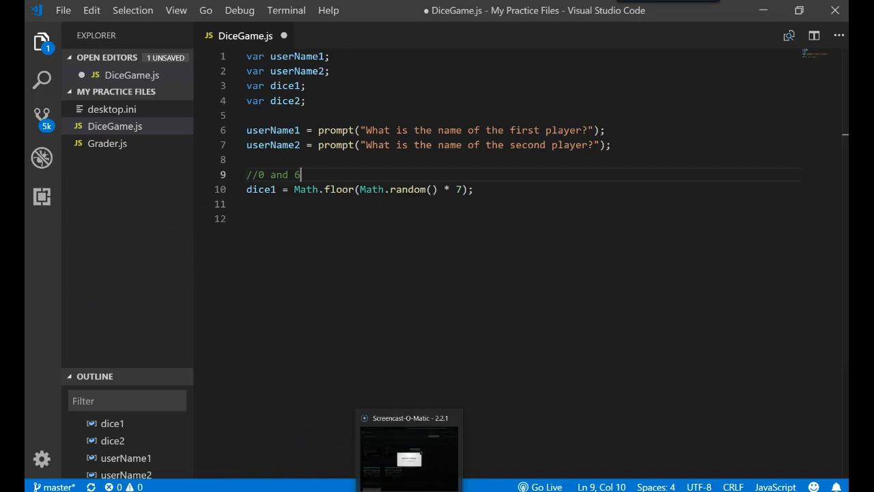
pyautogui.click(408, 418)
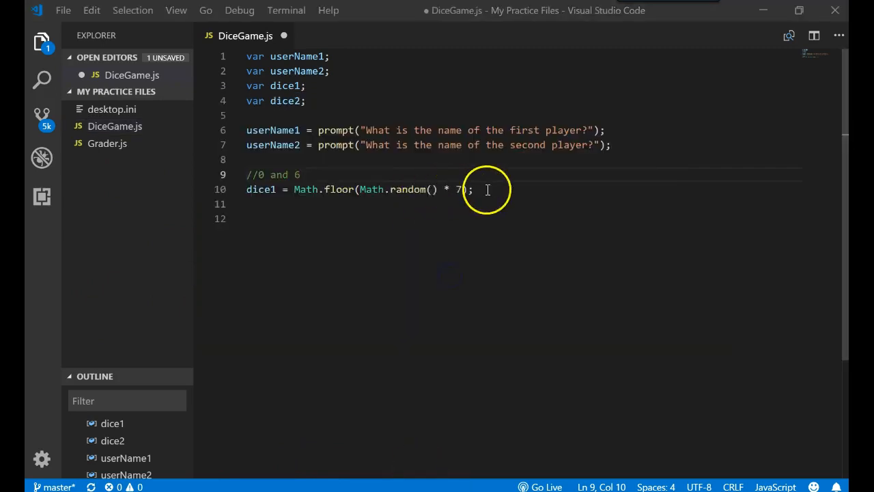
pyautogui.moveTo(472, 189); pyautogui.dragTo(294, 189)
pyautogui.write('5')
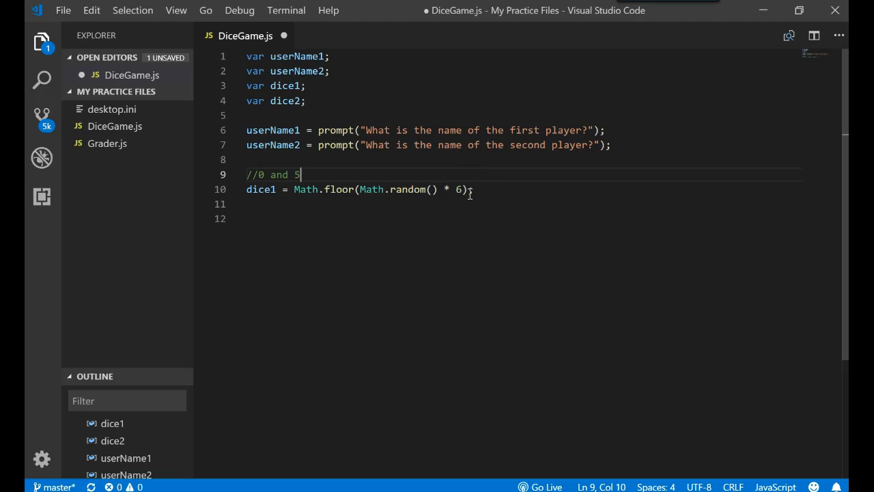
pyautogui.write('=')
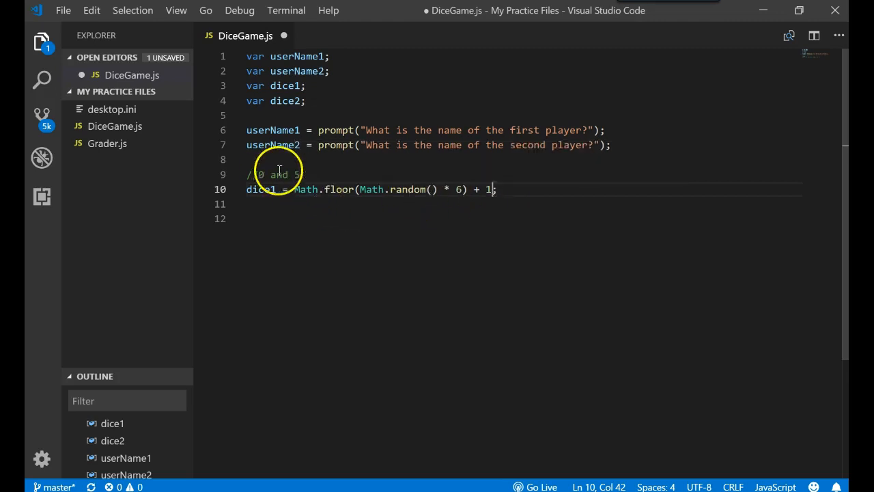
pyautogui.write('1')
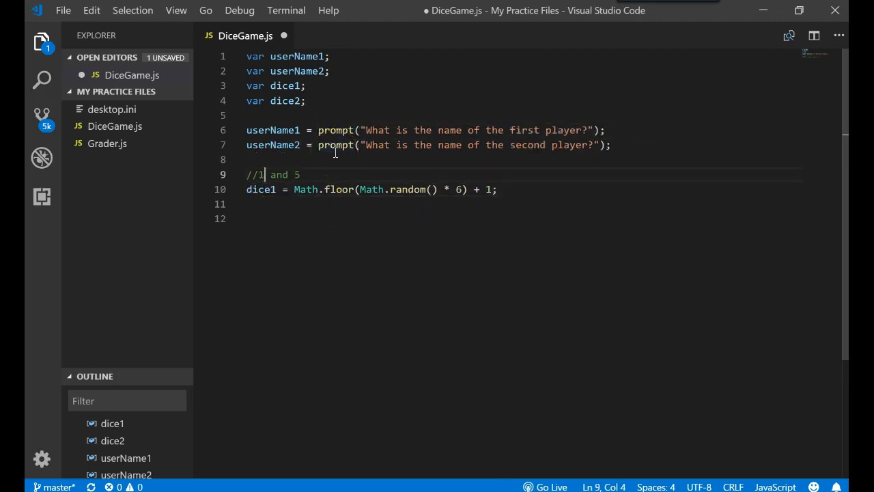
pyautogui.write('6')
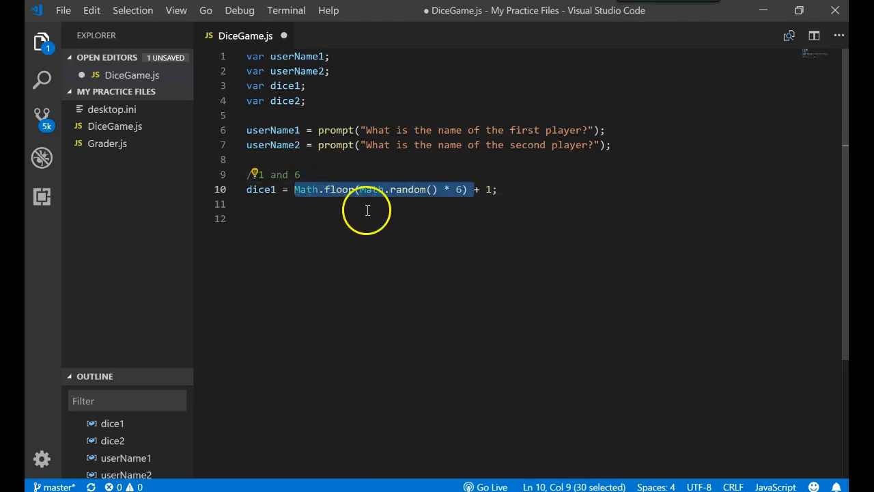
pyautogui.moveTo(472, 198)
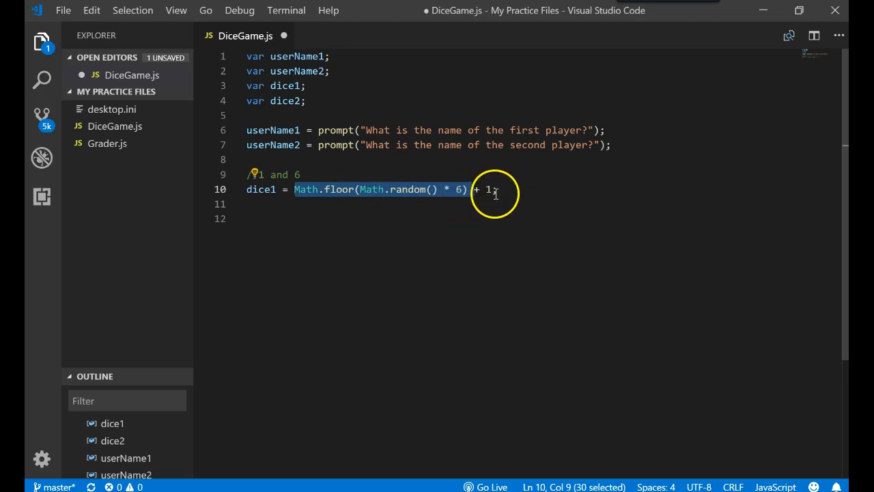
pyautogui.click(259, 189)
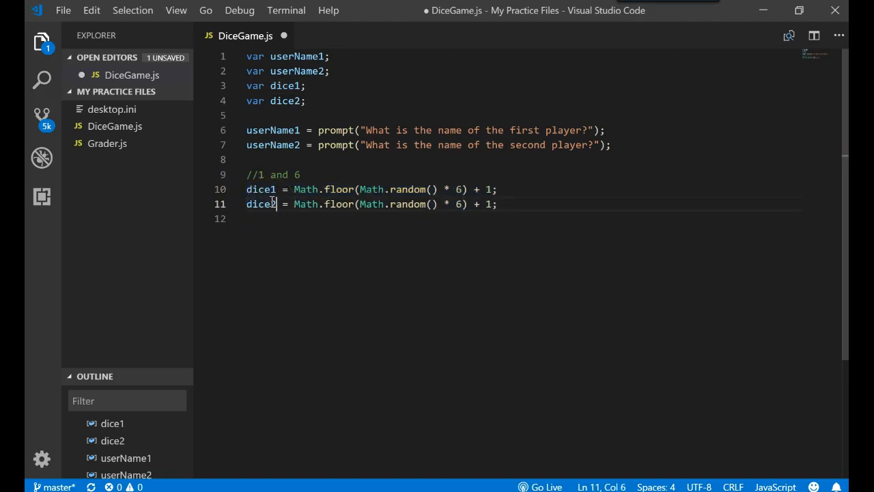
# - Add an if (dice1 > dice2) branch alerting that the first player wins
pyautogui.press('Enter')
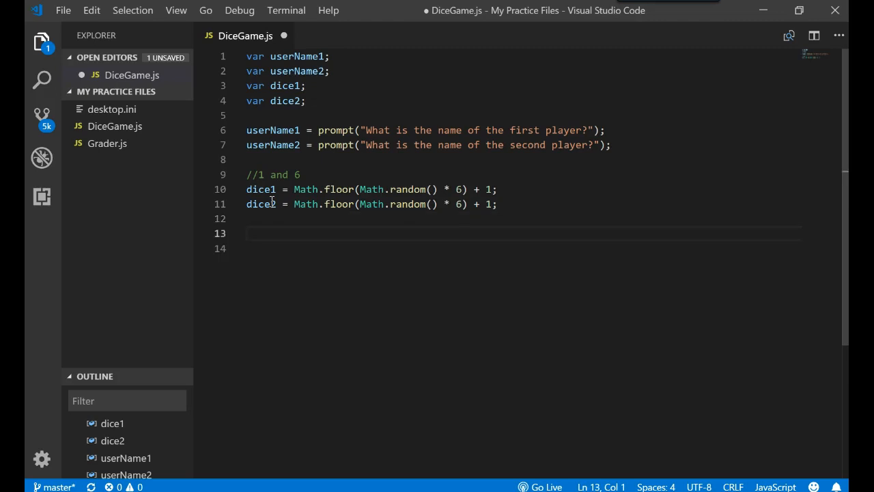
pyautogui.write('if')
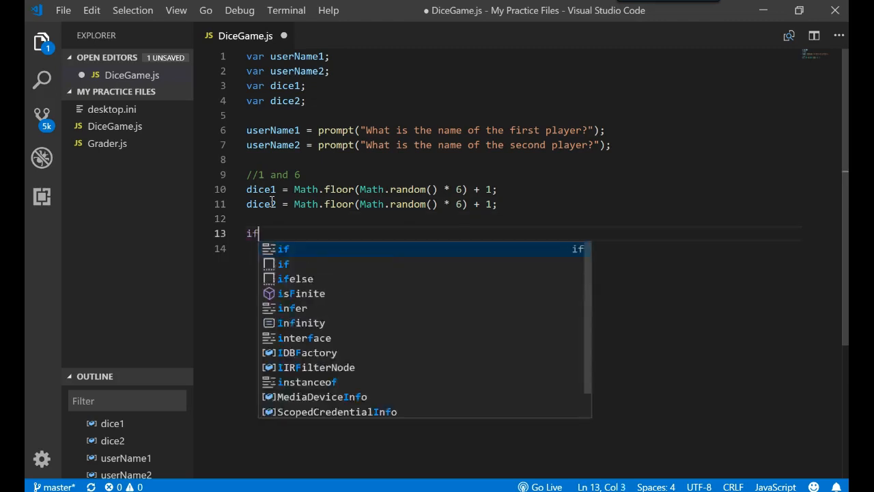
pyautogui.write('(dice1')
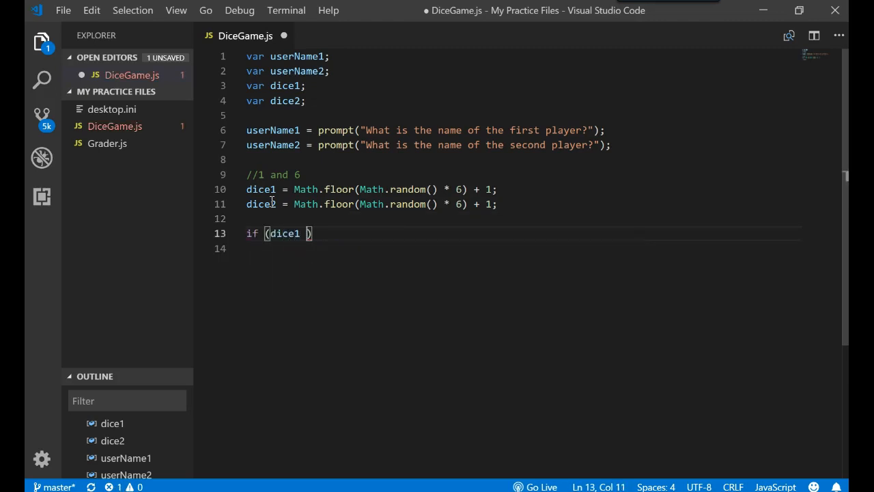
pyautogui.write('> dice2')
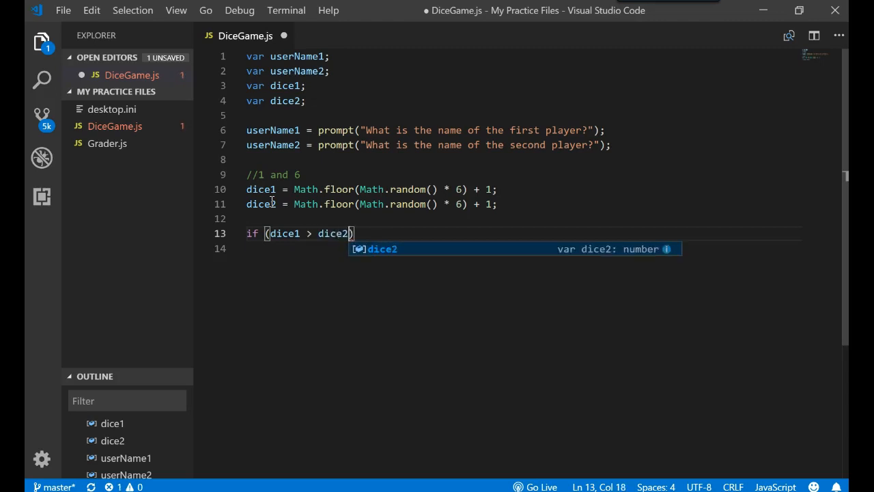
pyautogui.write('alert(userName1 + "')
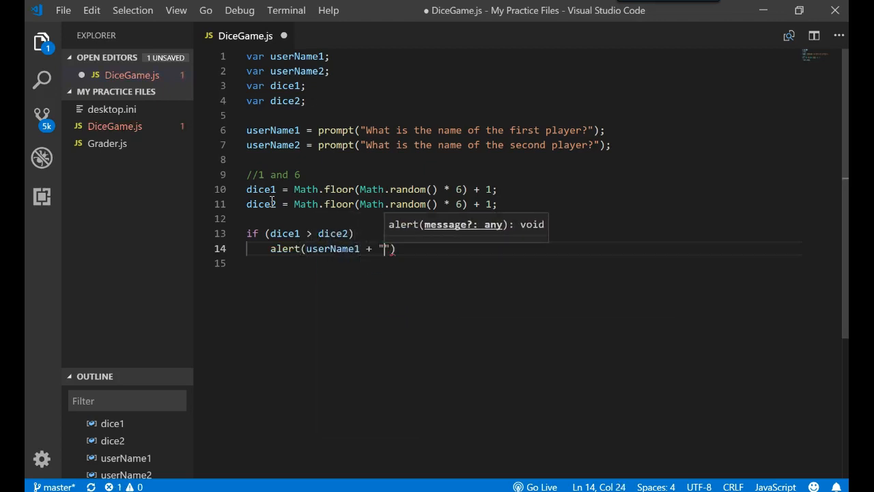
pyautogui.write('wins')
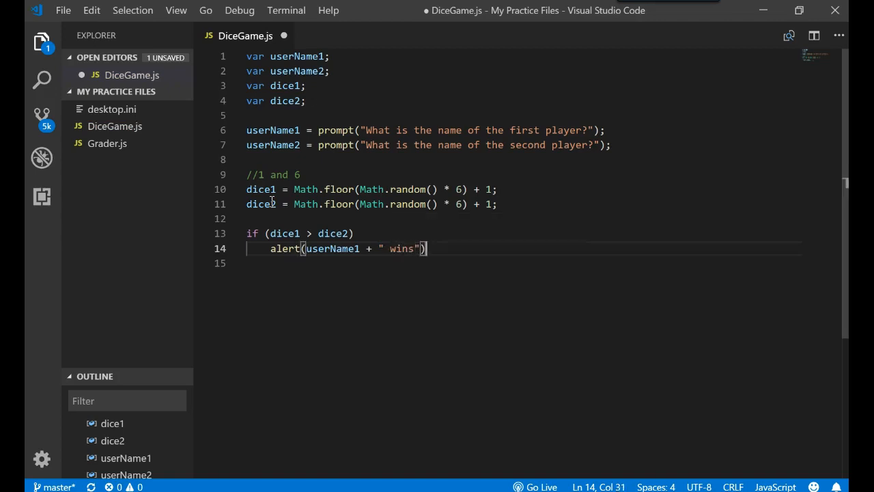
# - Add else if (dice2 > dice1) alerting userName2 wins, else alerting 'tie', and select all code
pyautogui.write('else')
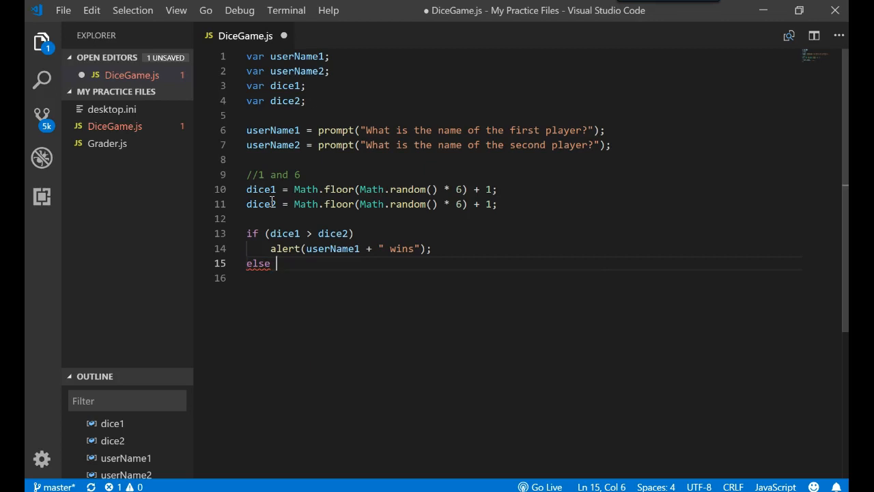
pyautogui.write('if (dice2 > dice')
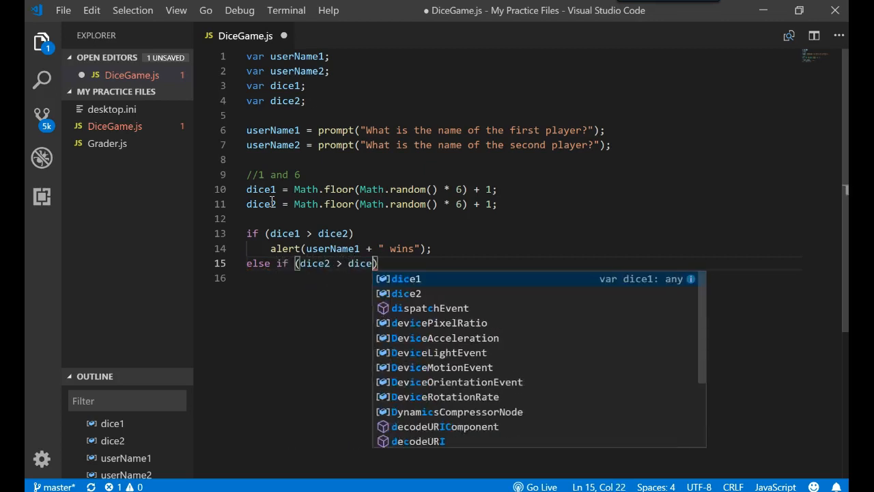
pyautogui.press('Enter')
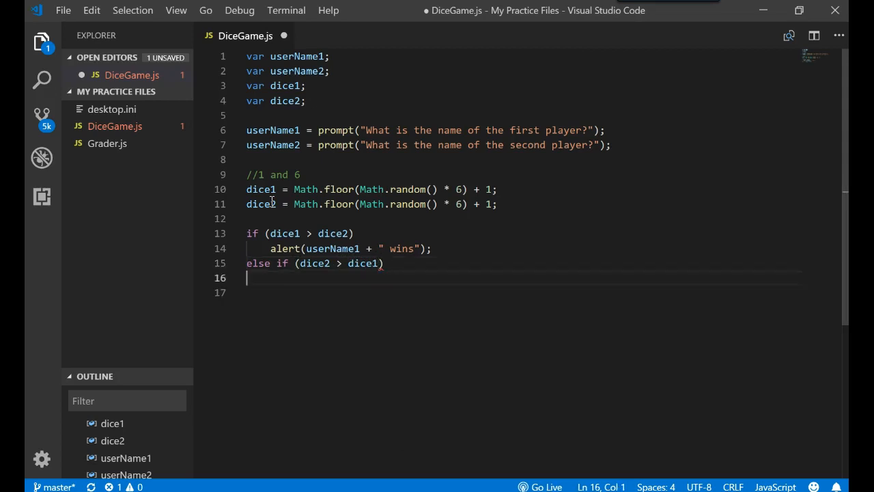
pyautogui.write('alert(userName2 + " wins");')
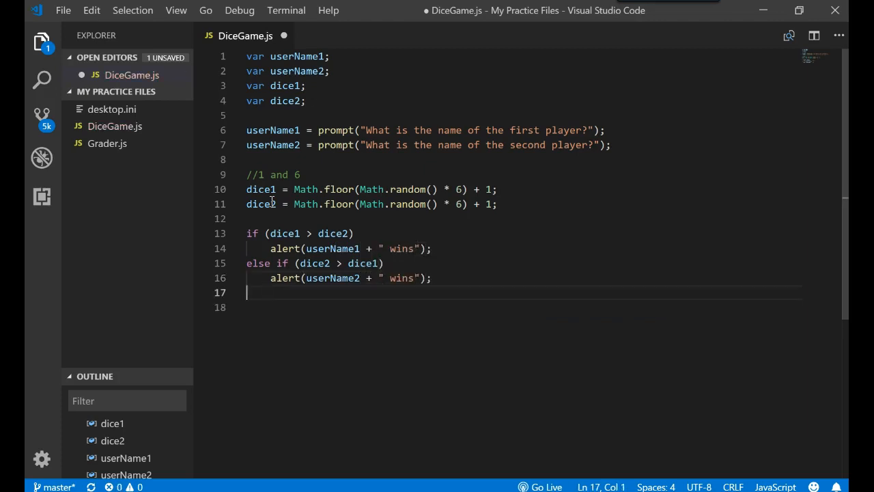
pyautogui.write('else')
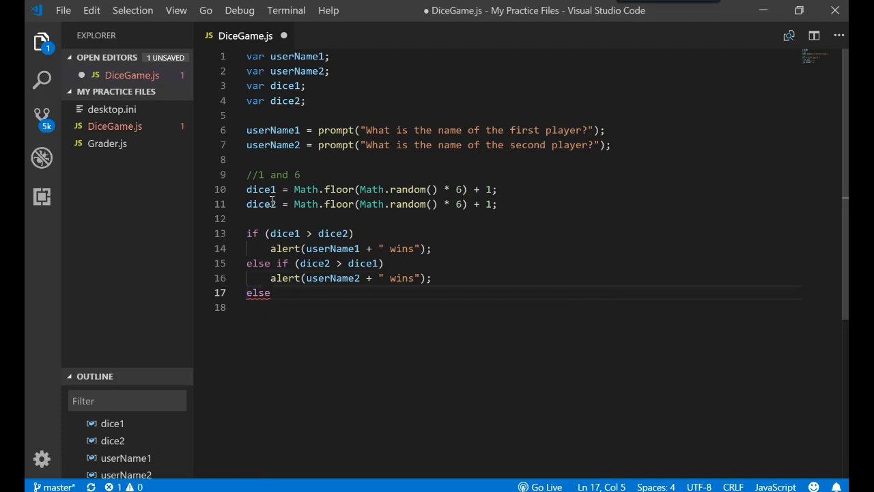
pyautogui.write('alert("tie");')
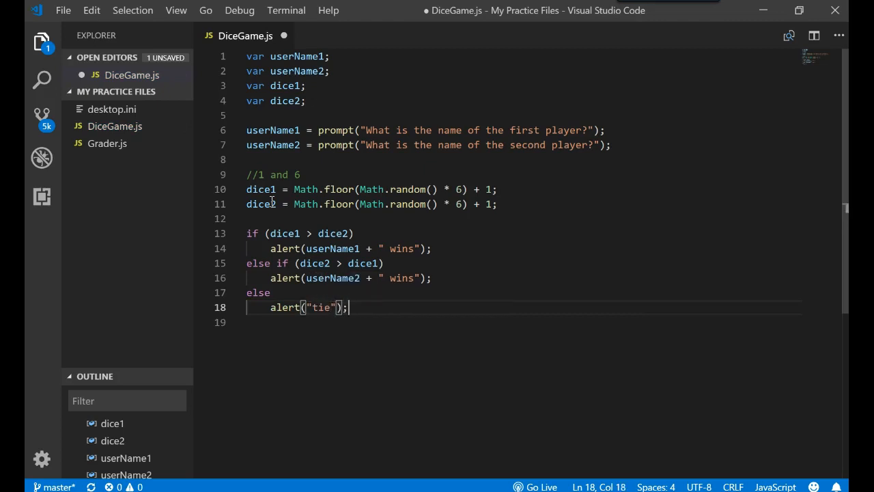
pyautogui.press('ctrl+a')
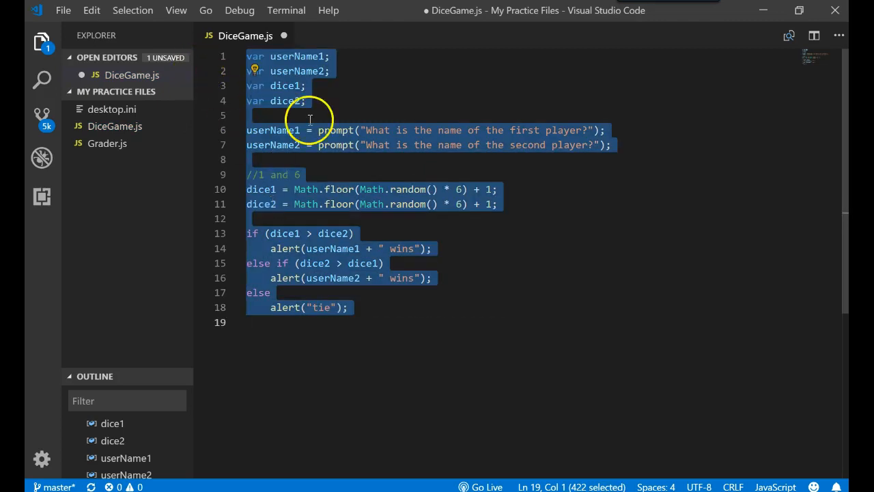
# - Run the game in a cleared Chrome console, entering both player names and dismissing the winner alert
pyautogui.click(62, 10)
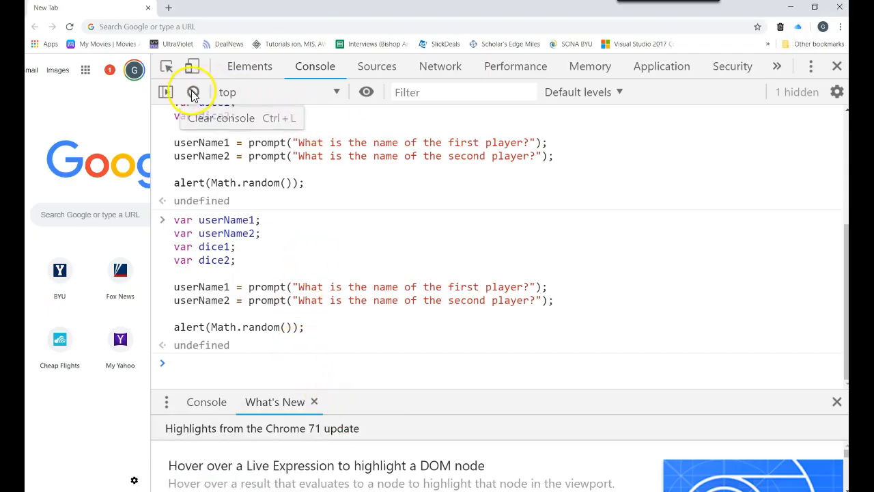
pyautogui.click(193, 91)
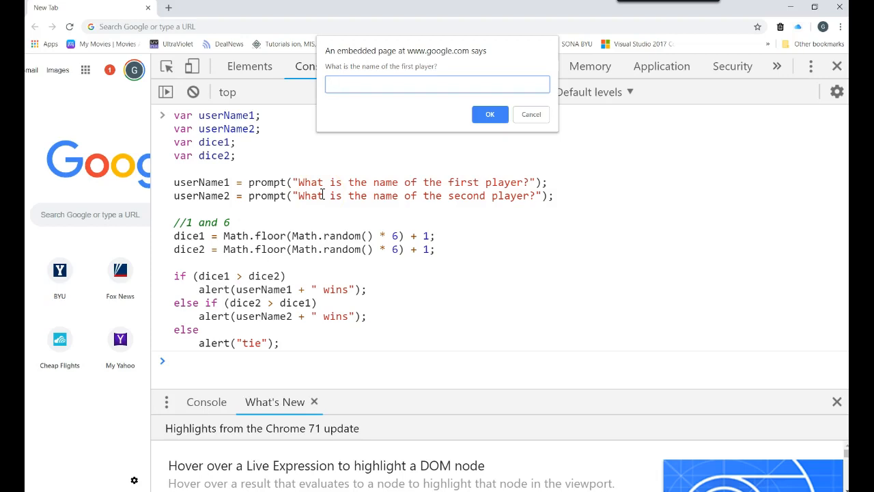
pyautogui.click(490, 114)
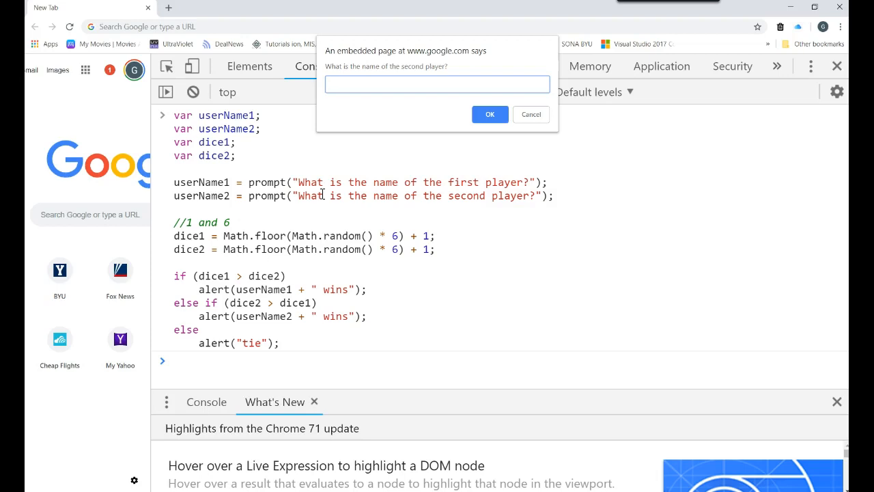
pyautogui.write('Ter')
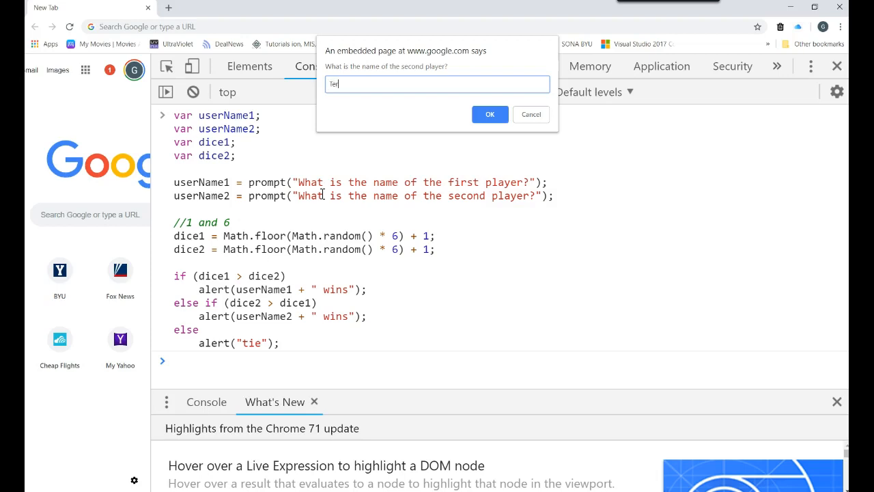
pyautogui.write('revor')
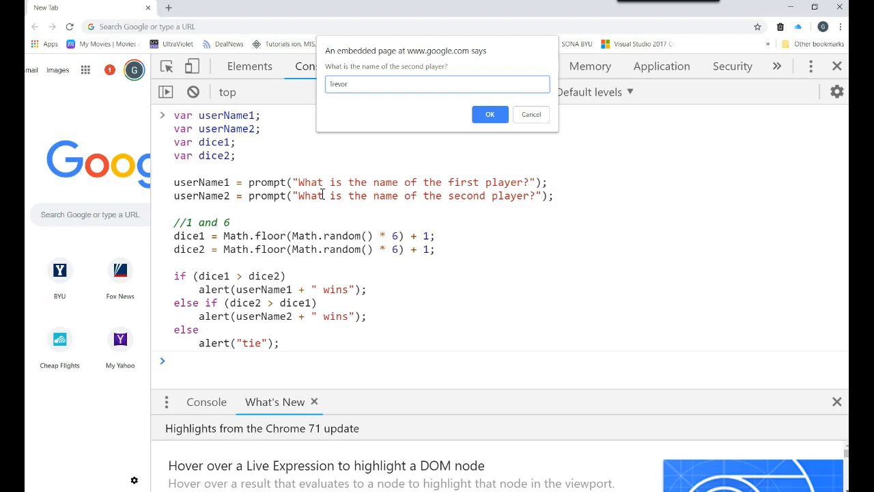
pyautogui.click(490, 114)
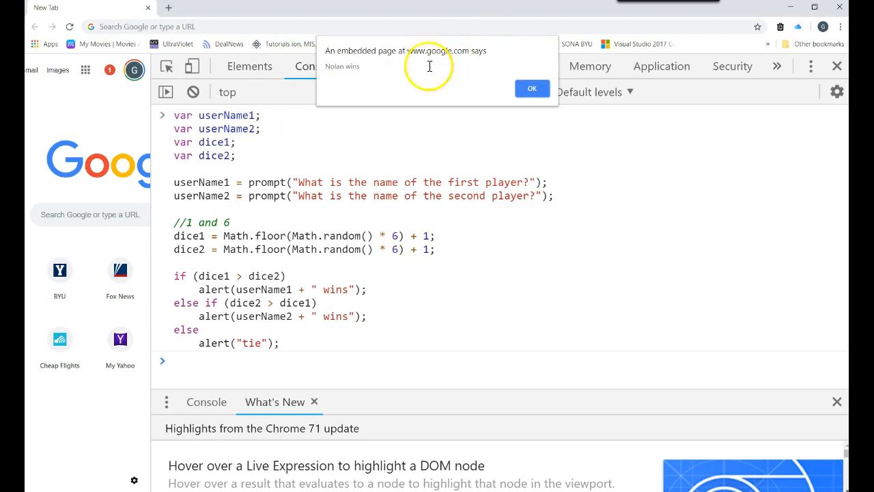
pyautogui.click(532, 88)
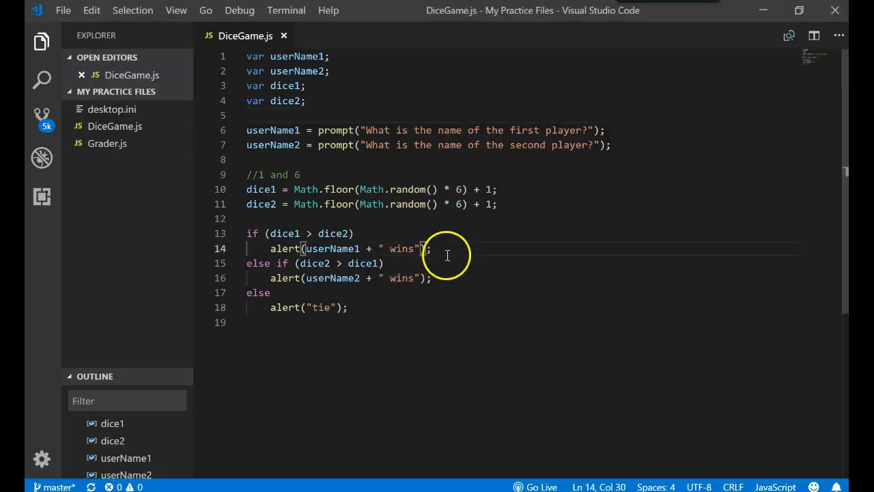
# - Extend the winner alerts to userName + ' wins with ' + dice1 and + dice2
pyautogui.write('" "')
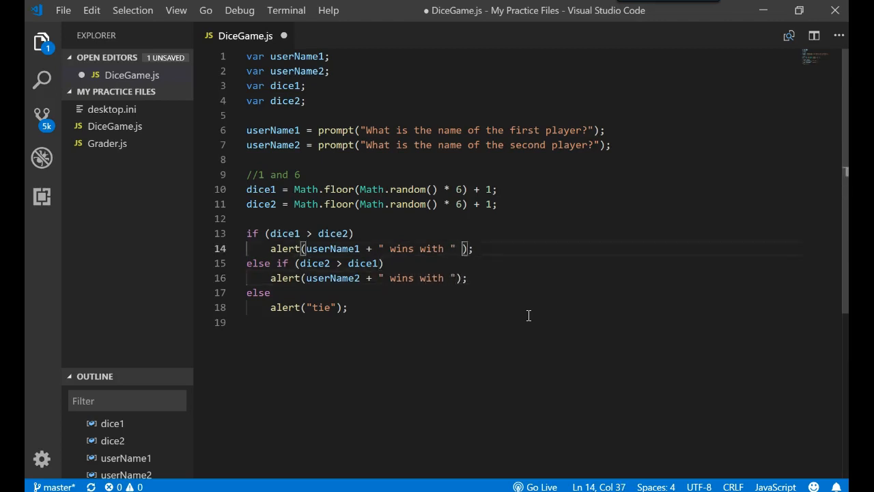
pyautogui.write('+ dice')
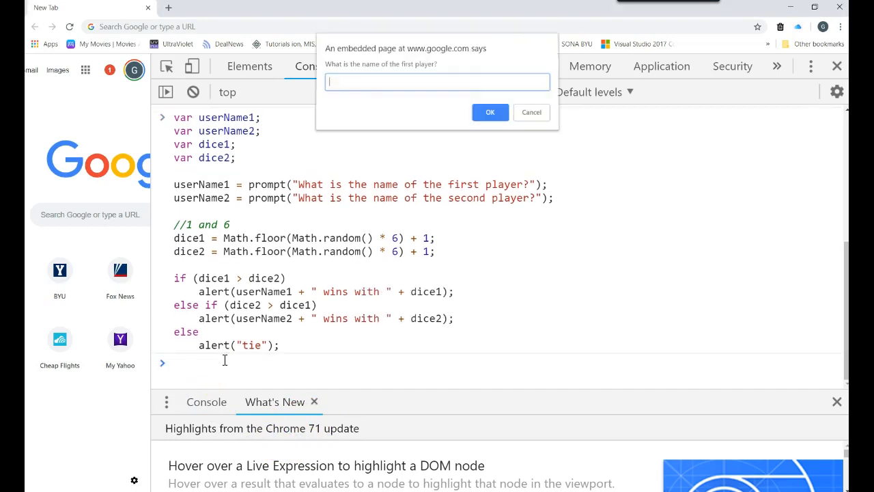
# - Rerun the revised game in Chrome, enter both players, and dismiss 'Nolan wins with 3'
pyautogui.write('NO')
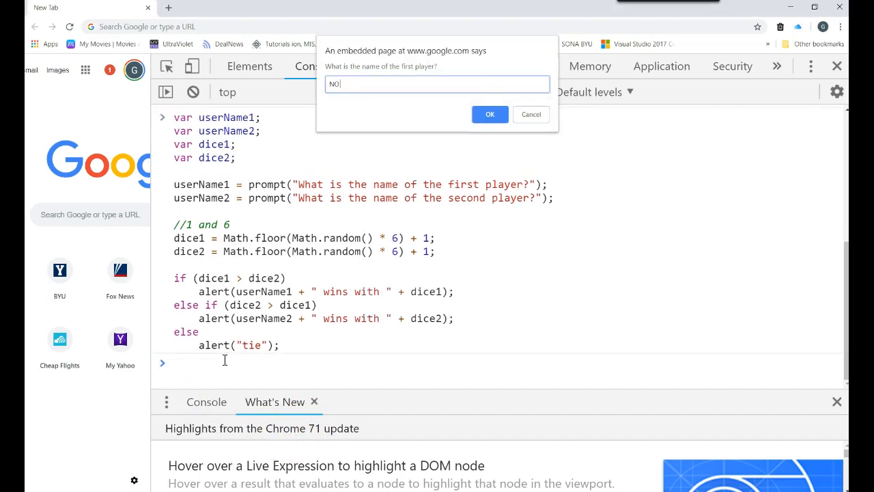
pyautogui.click(490, 114)
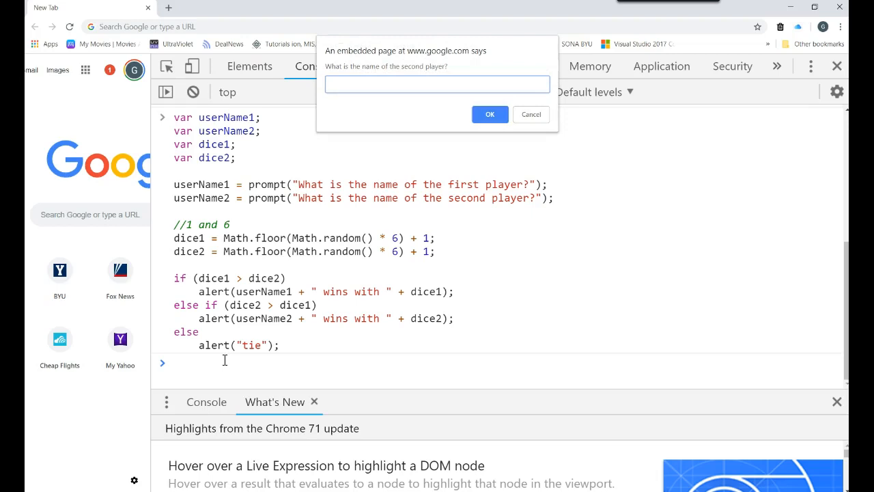
pyautogui.click(490, 114)
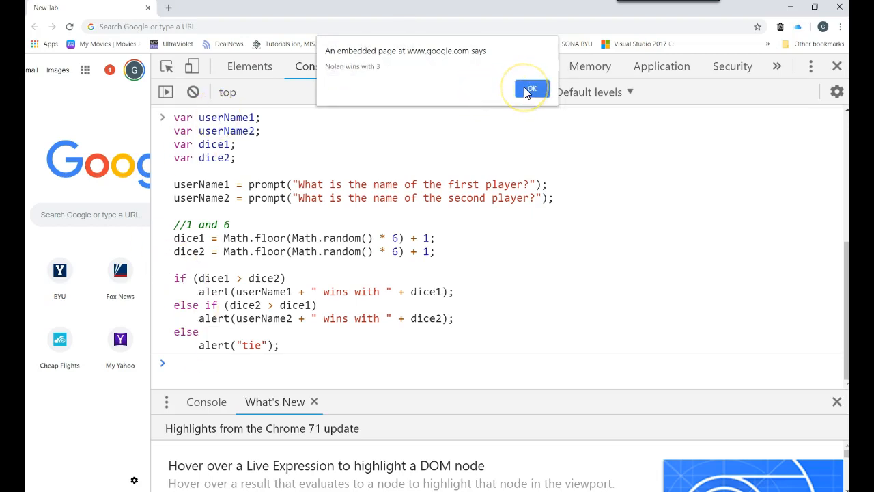
pyautogui.click(532, 89)
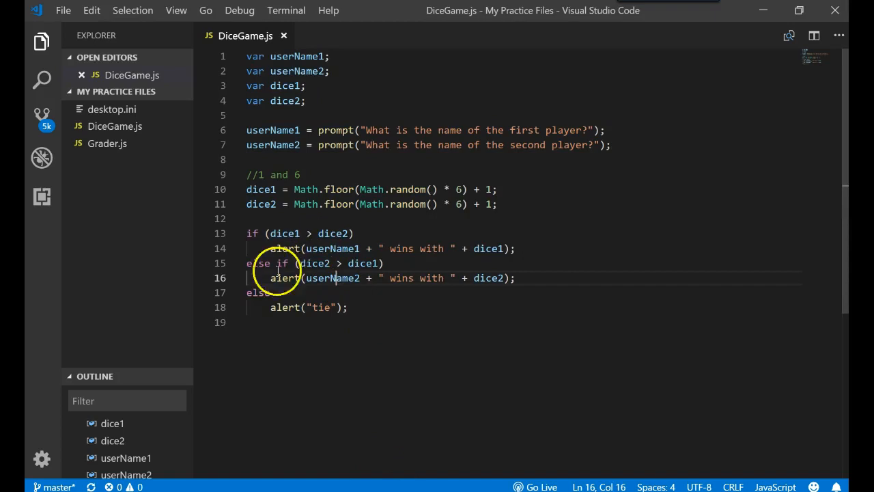
pyautogui.moveTo(246, 278); pyautogui.dragTo(347, 306)
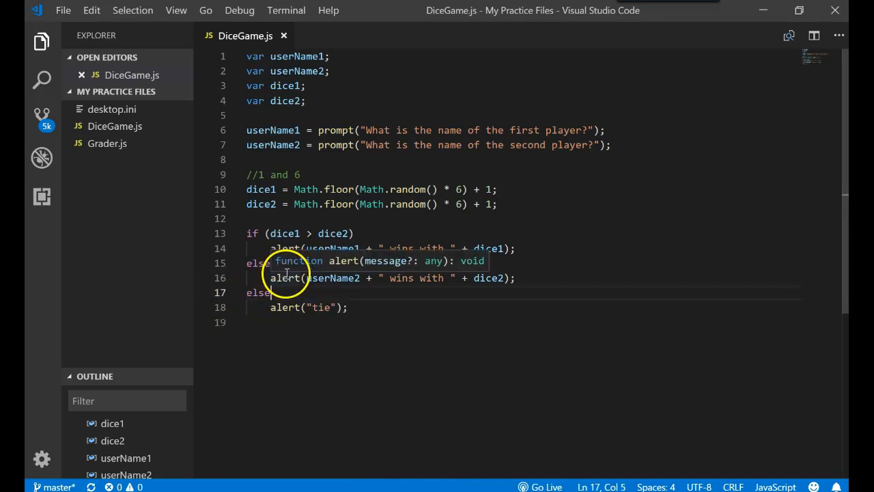
pyautogui.write('if (dice2 > dice1)')
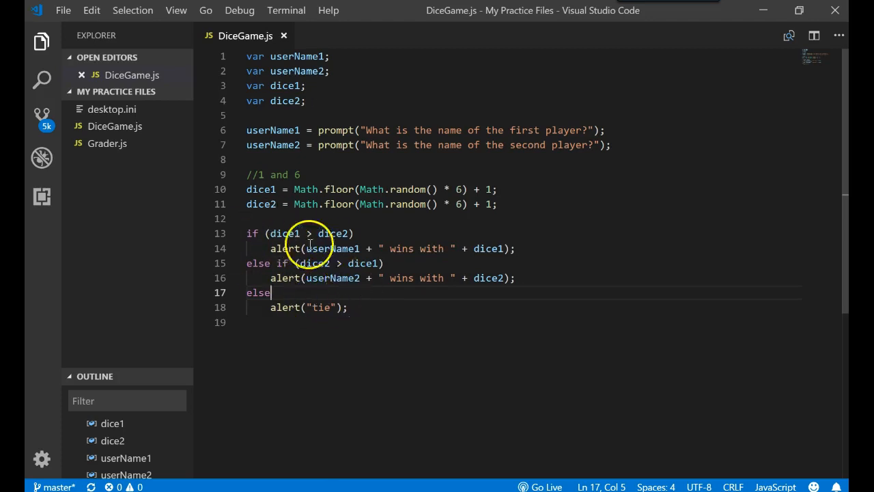